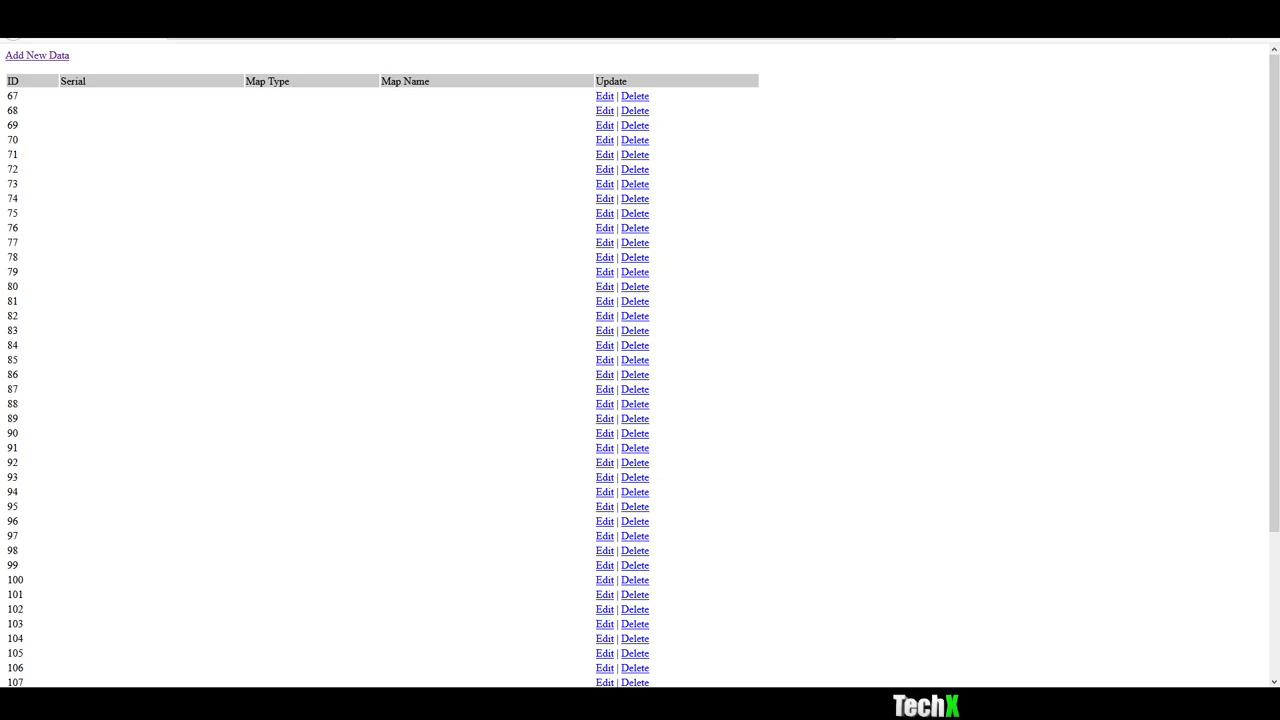
mouse_move(896, 298)
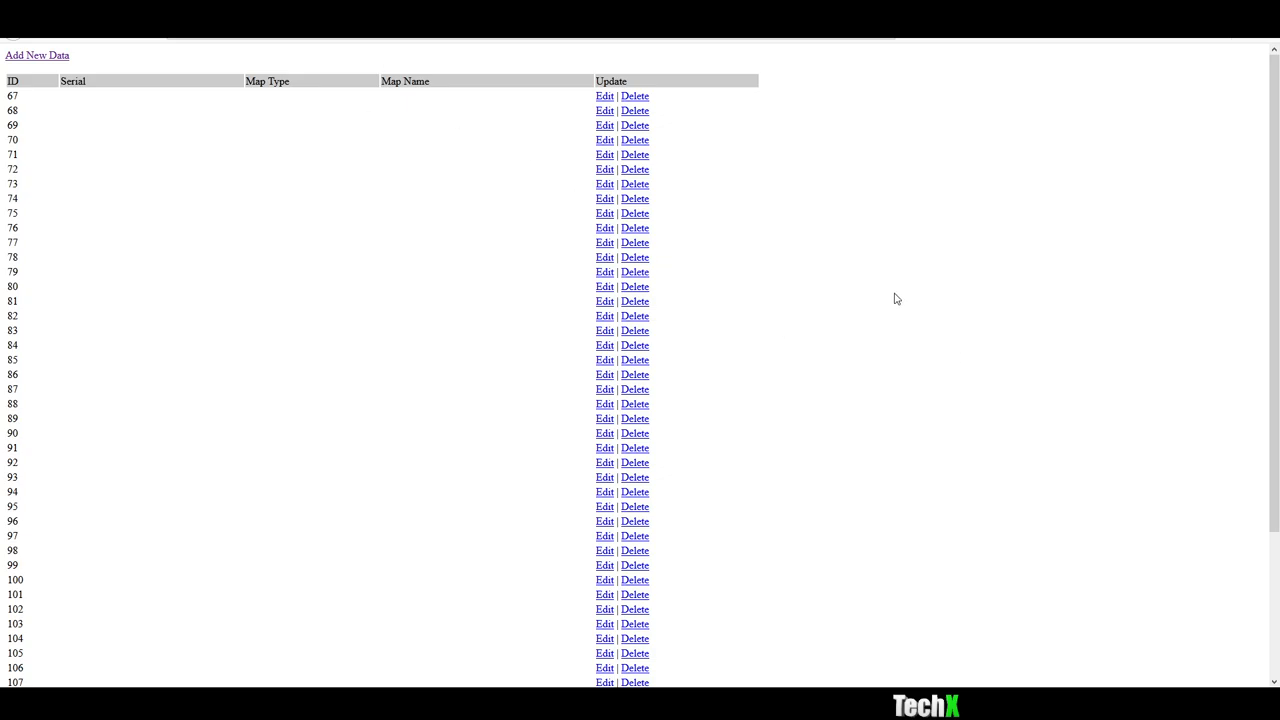
mouse_move(806, 320)
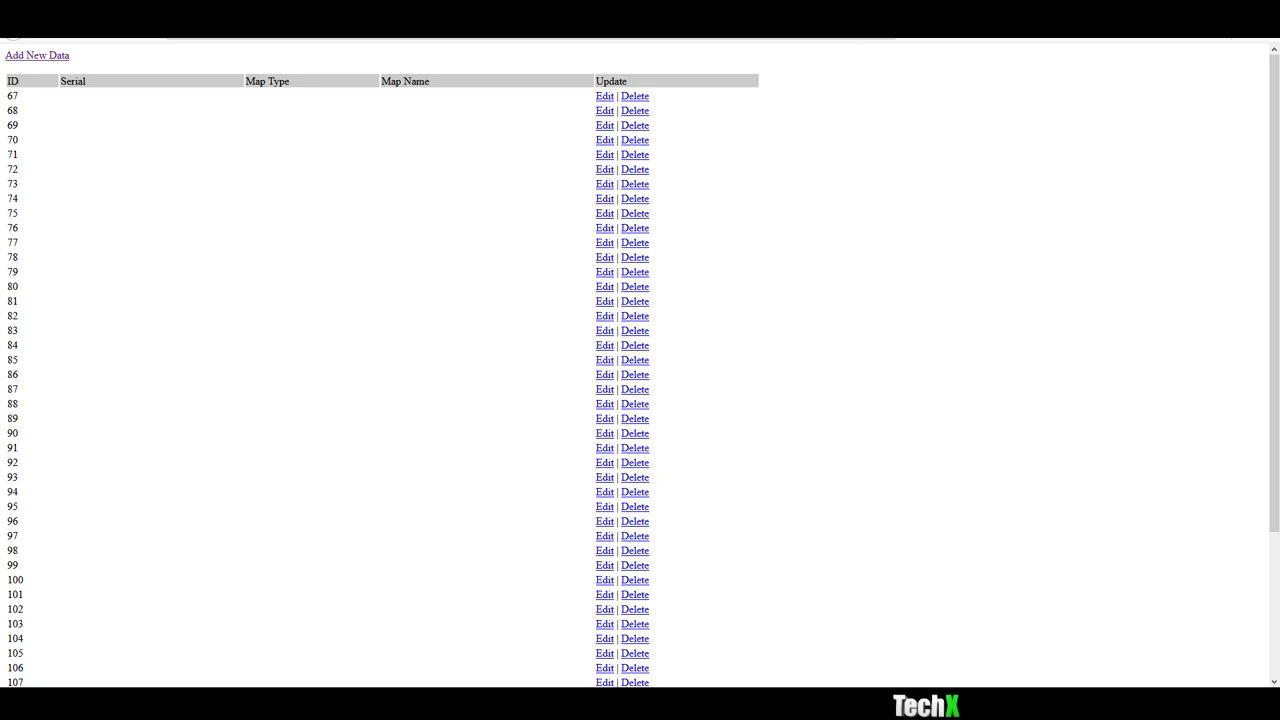
mouse_move(996, 182)
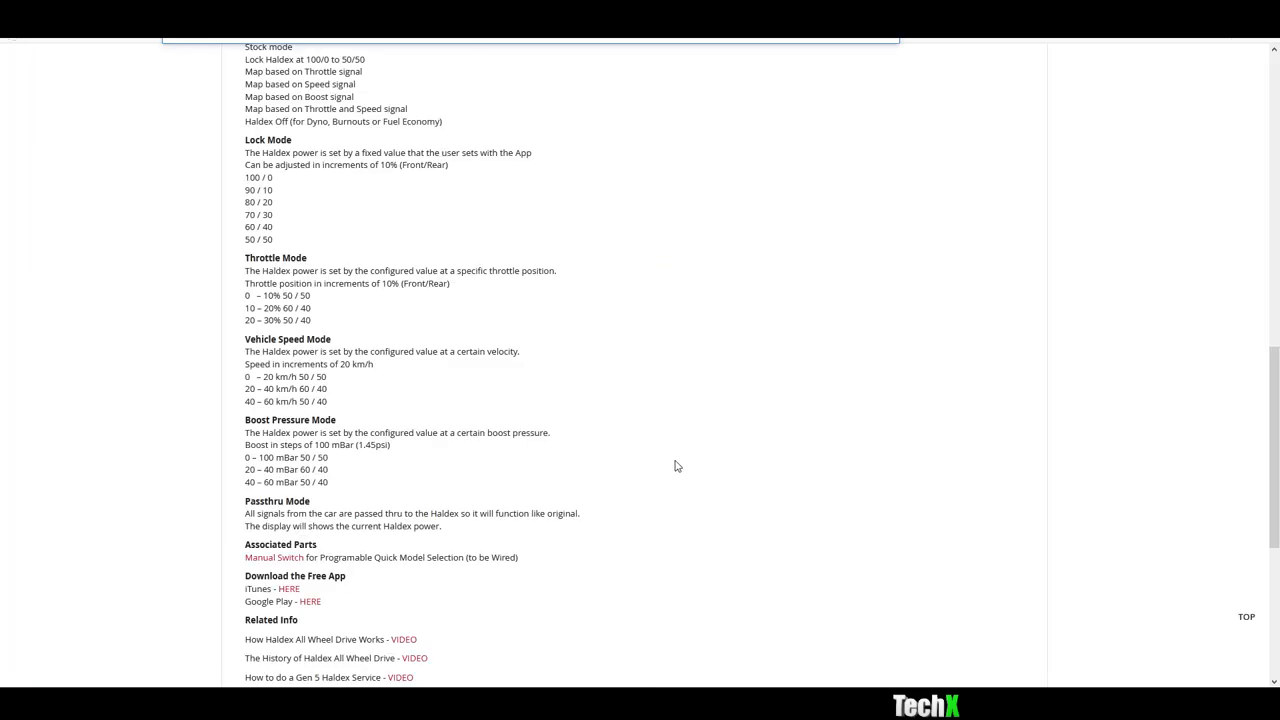
Step: Open the Haldex Controller app listing on Google Play
scroll(up, 3)
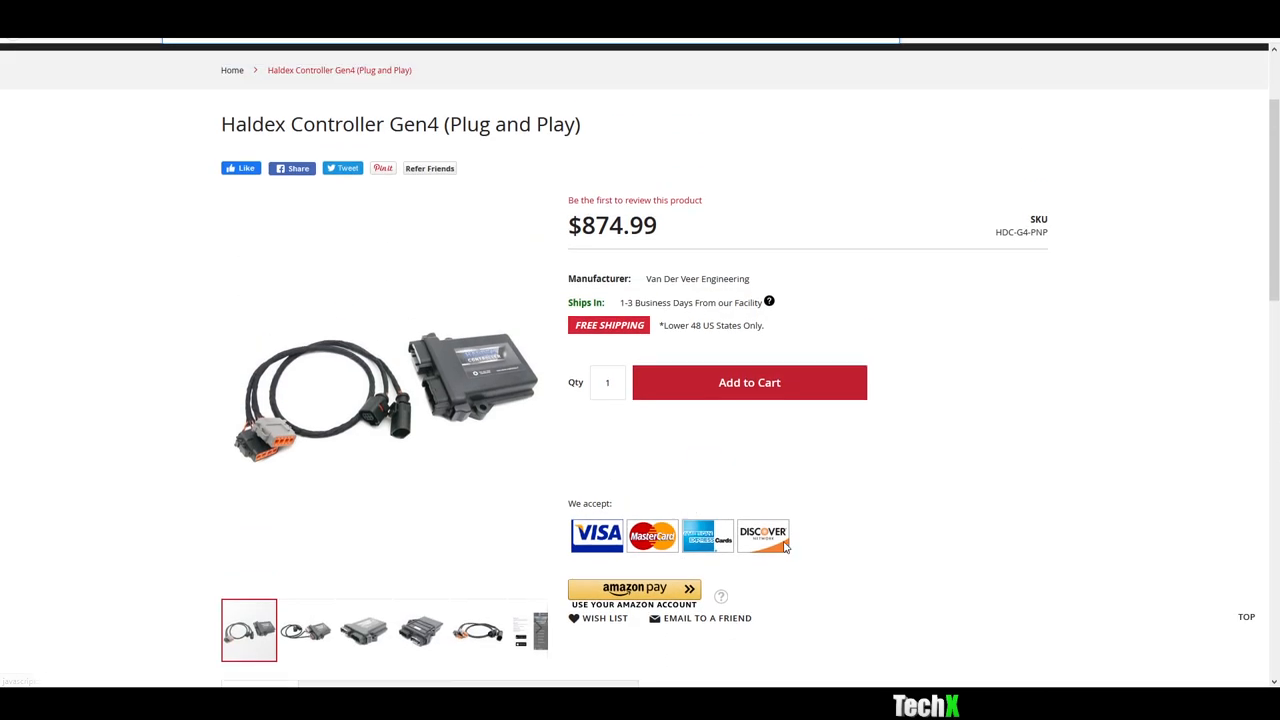
mouse_move(910, 508)
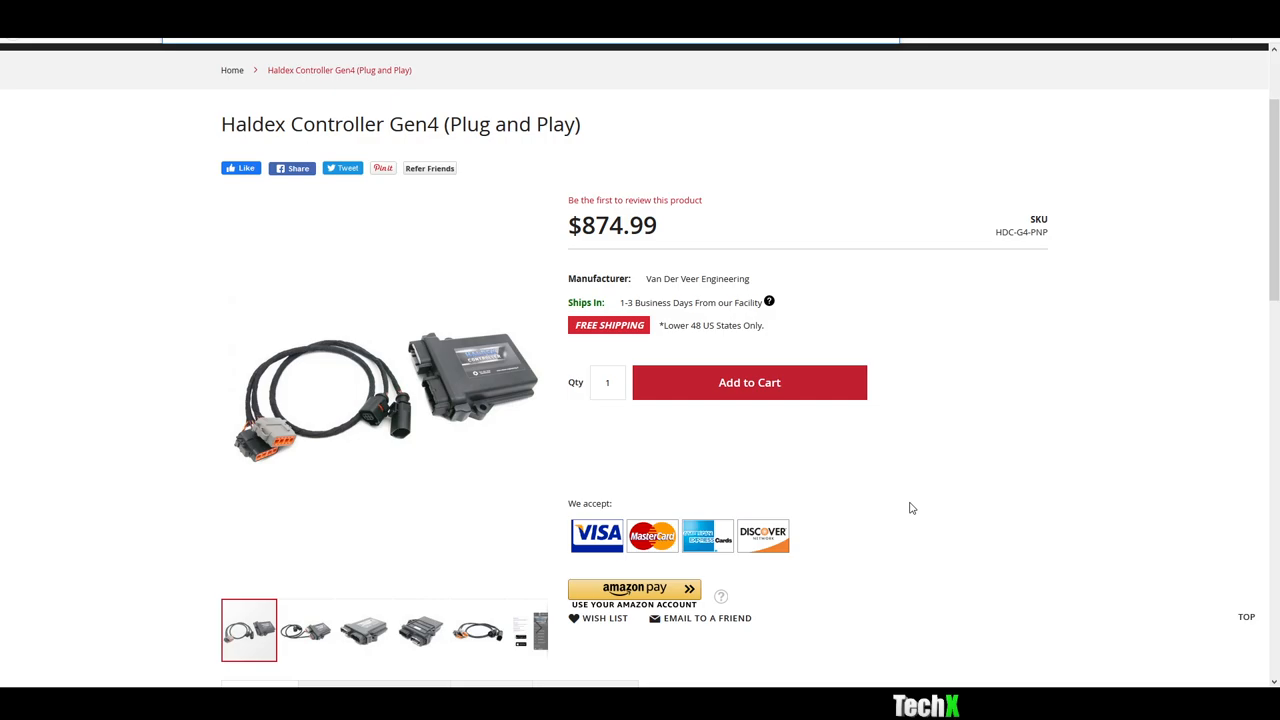
scroll(down, 3)
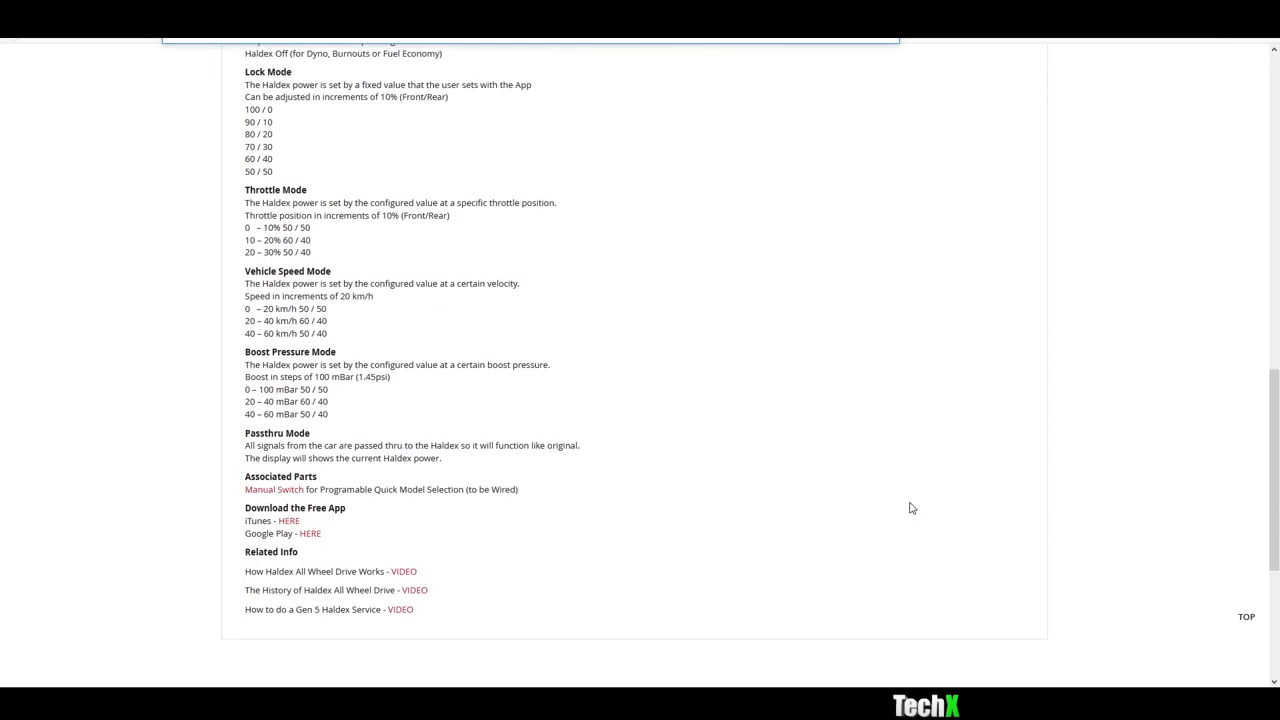
mouse_move(310, 532)
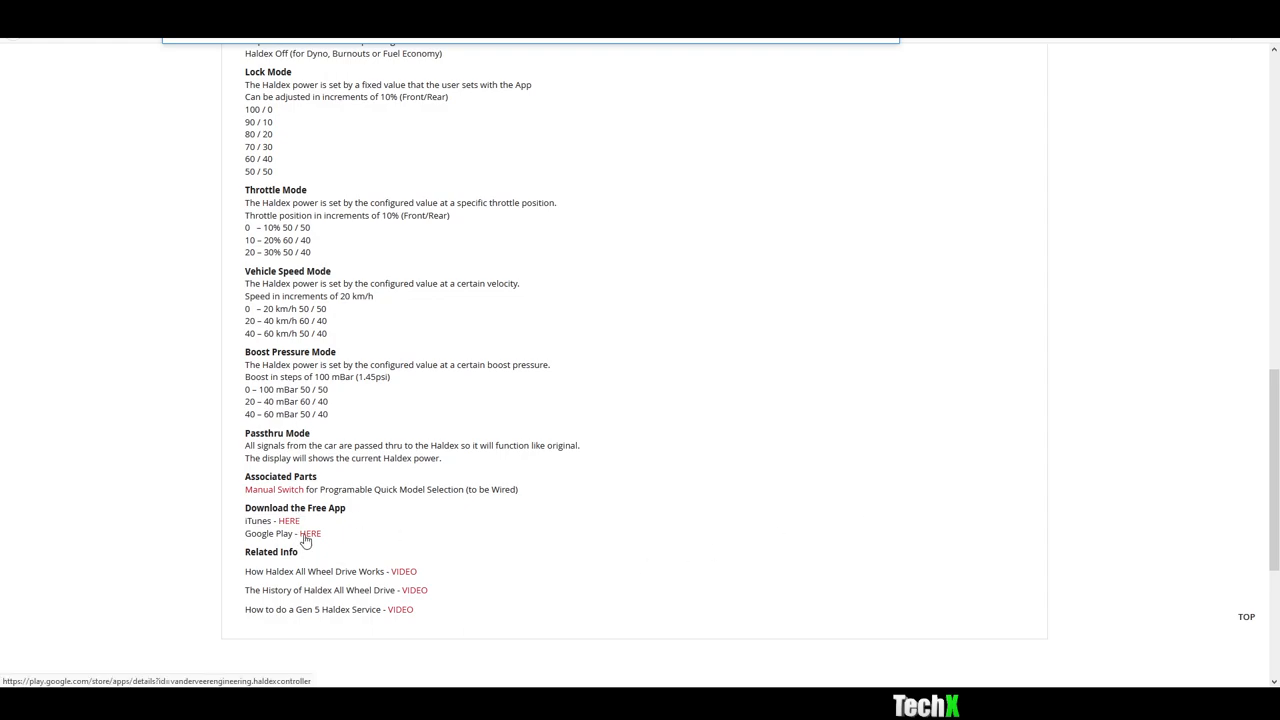
click(310, 532)
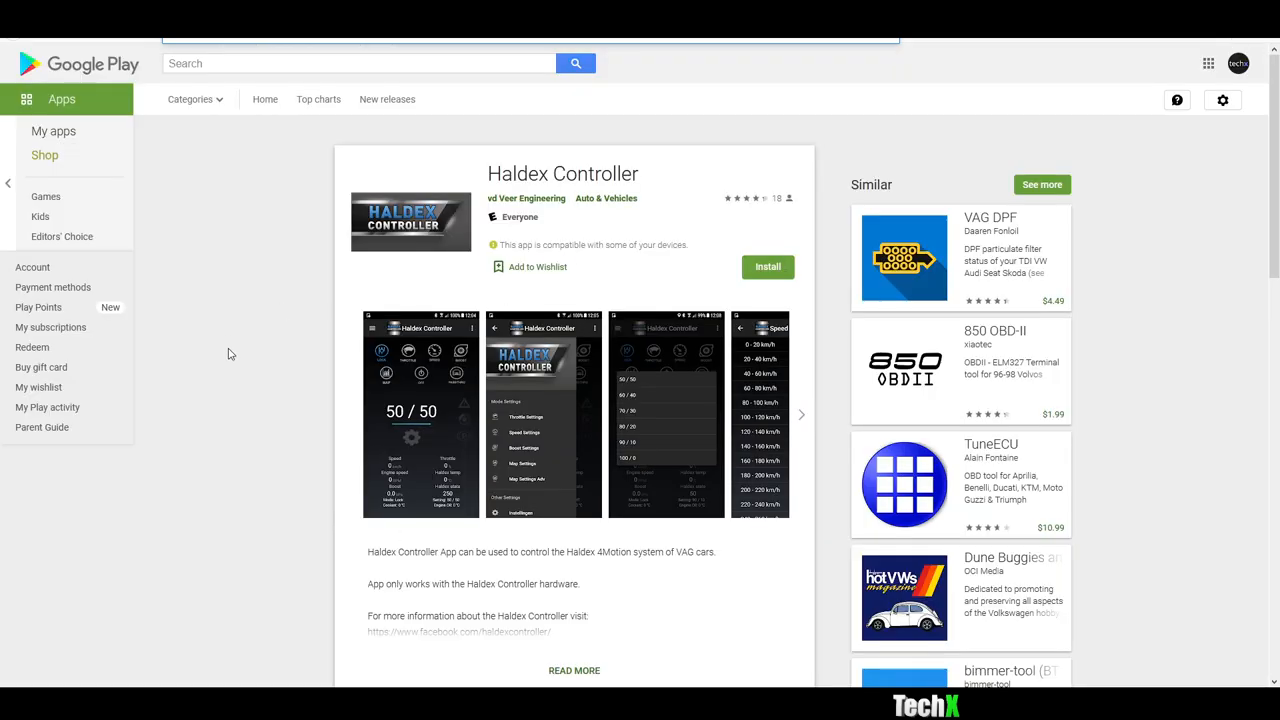
mouse_move(218, 364)
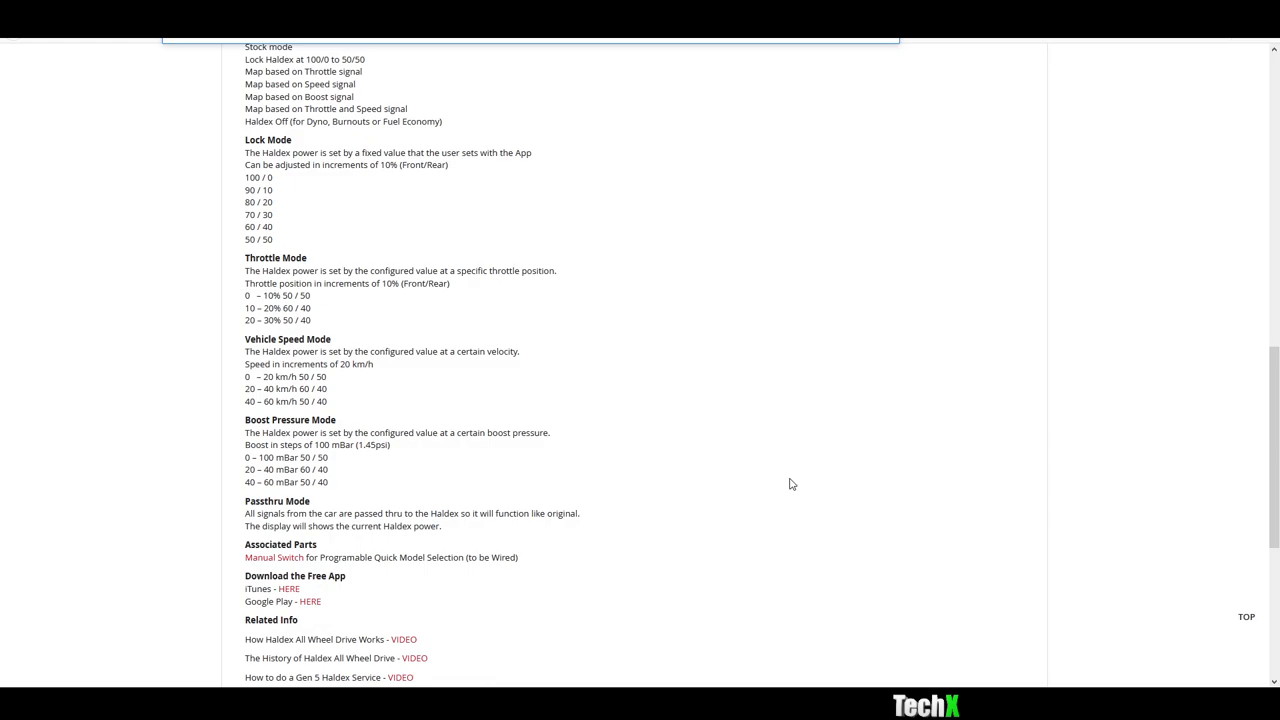
mouse_move(788, 484)
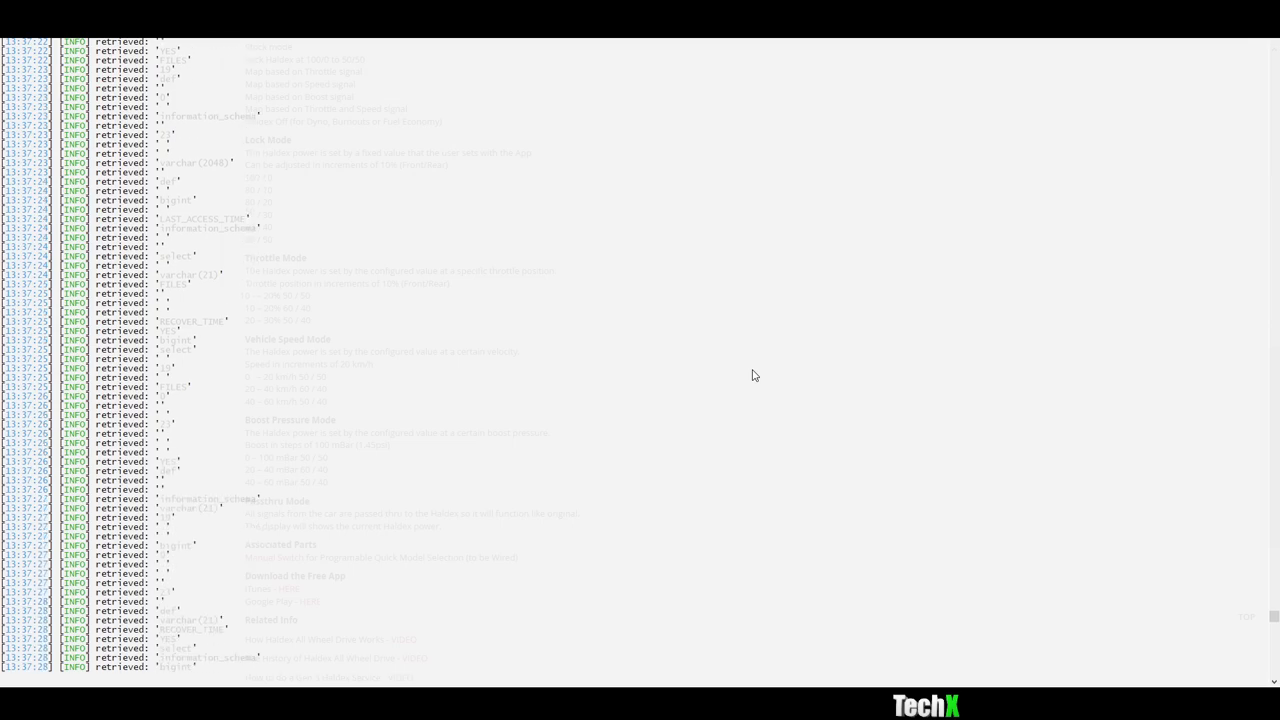
Step: Scroll through the app listing, then close the other open Notepad document
scroll(down, 3)
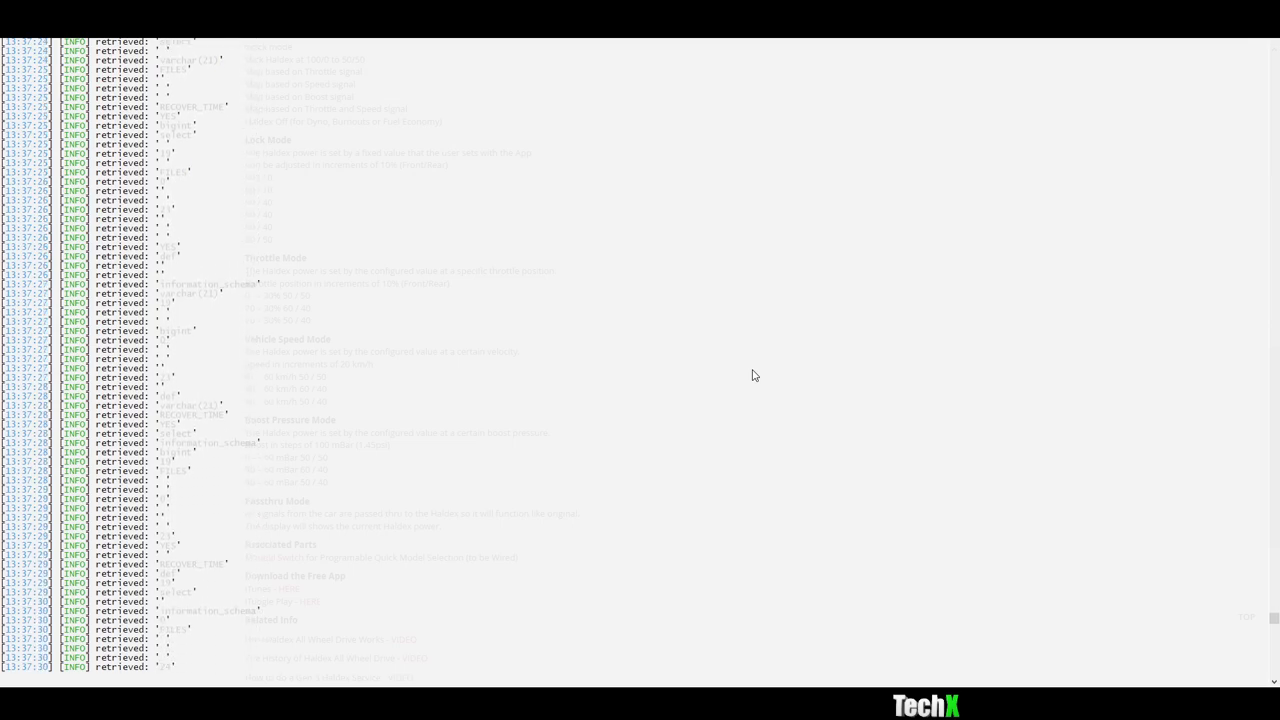
scroll(down, 3)
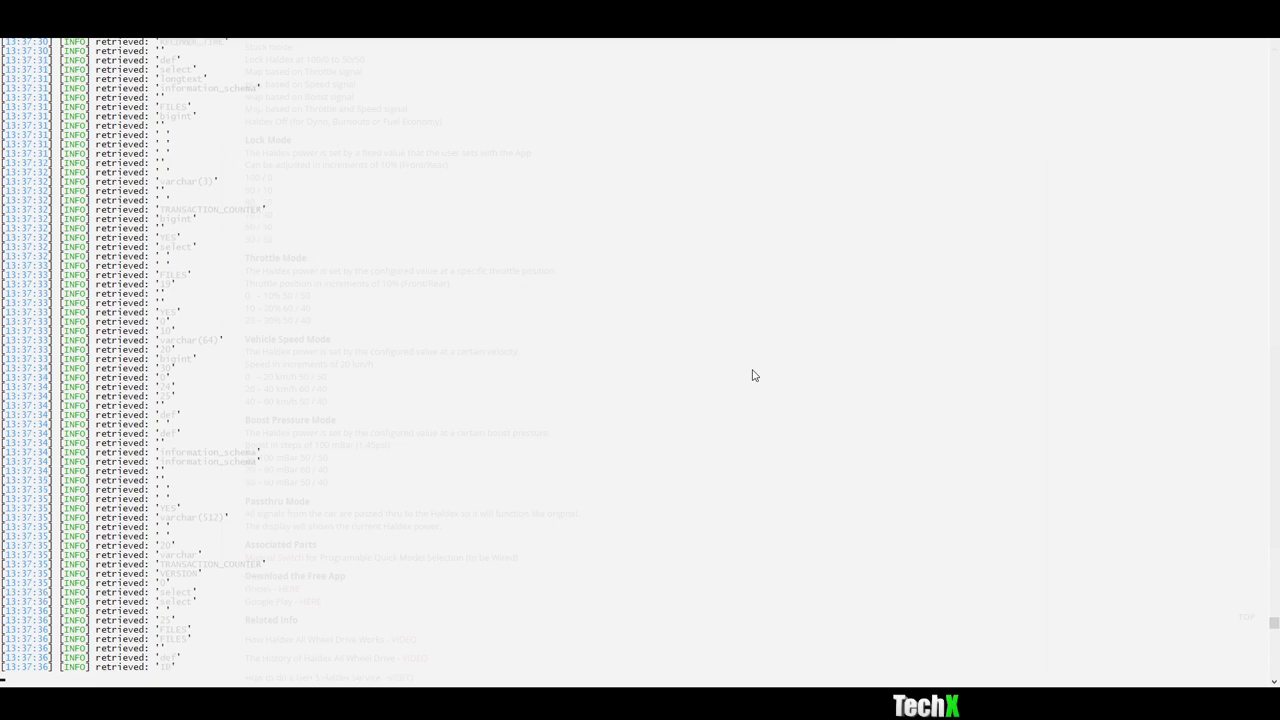
scroll(down, 3)
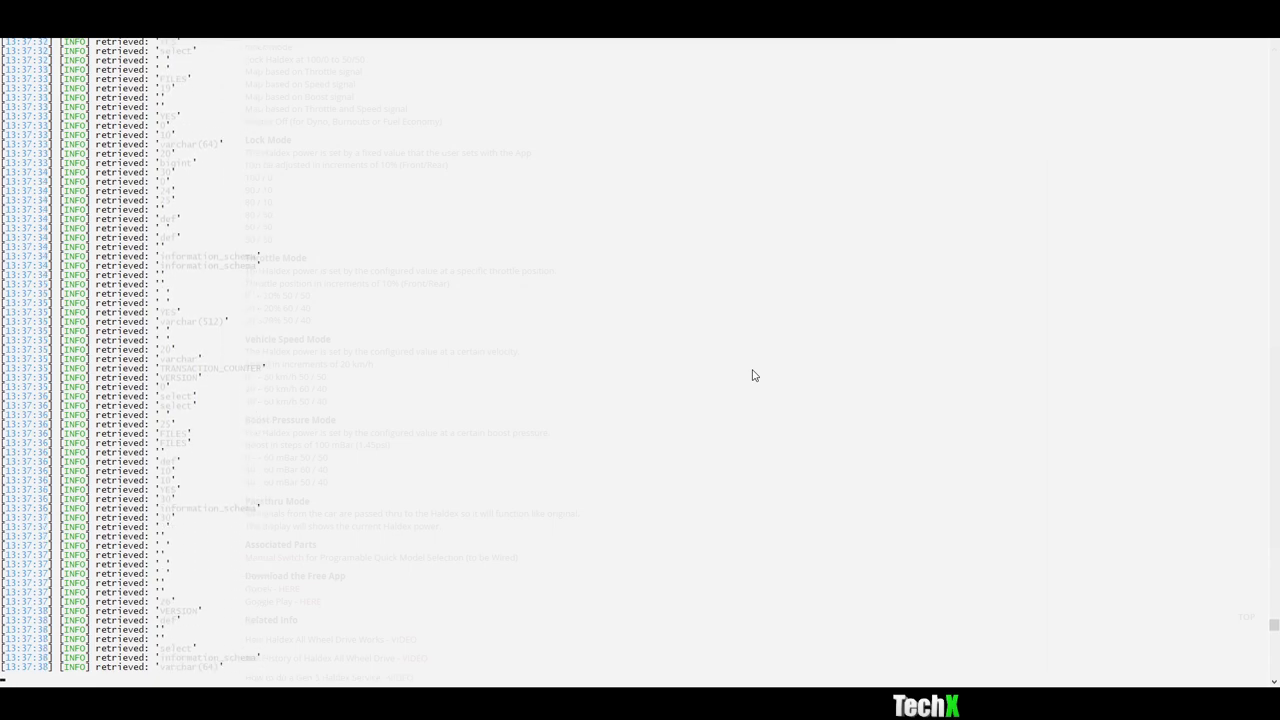
scroll(down, 3)
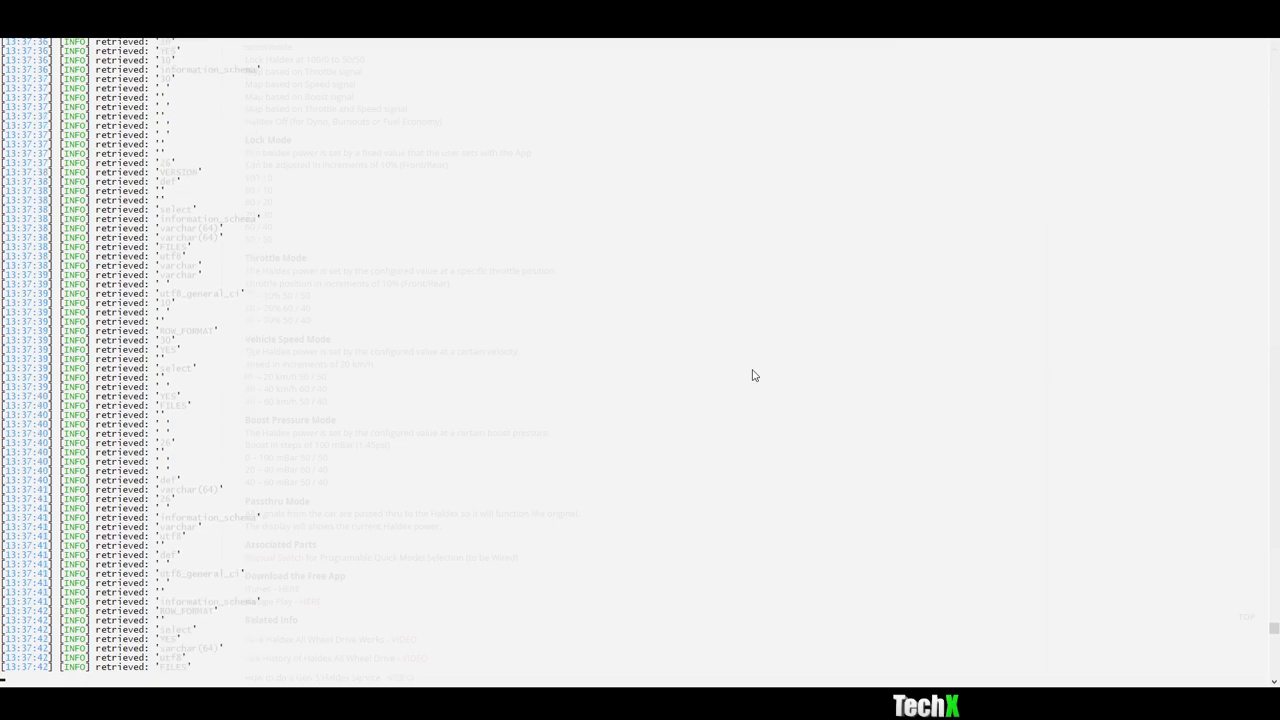
scroll(down, 3)
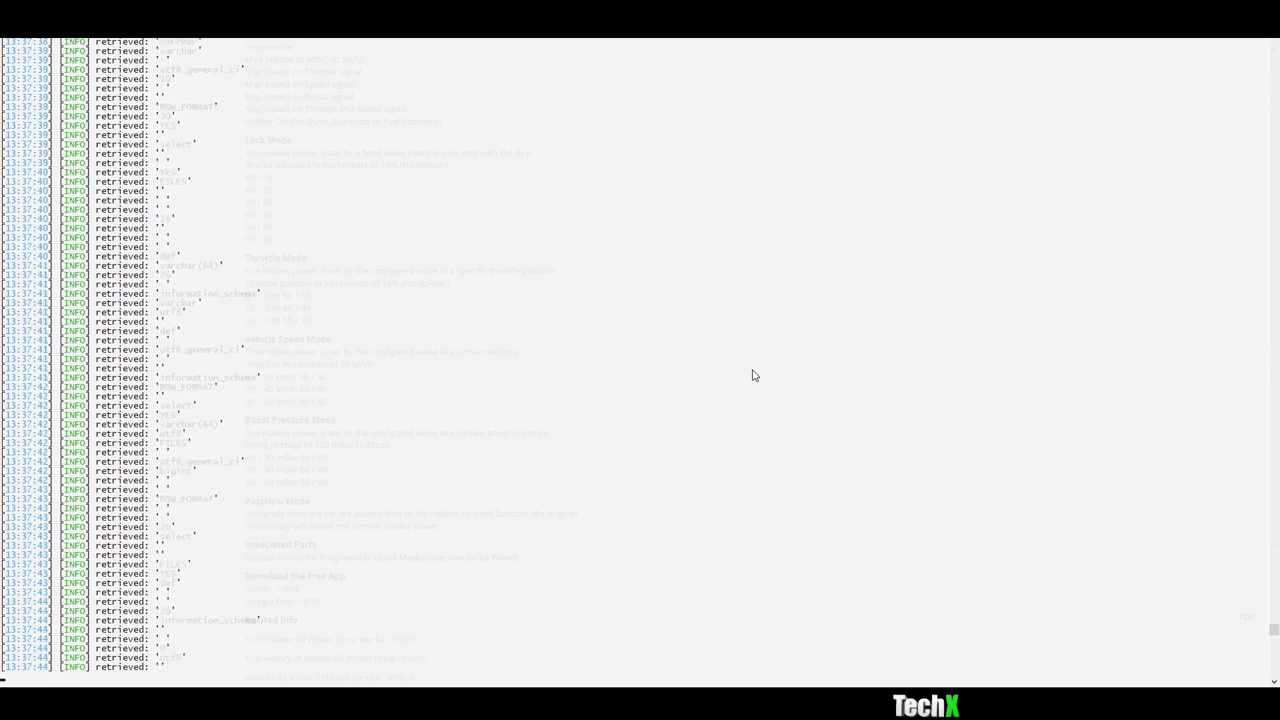
scroll(down, 3)
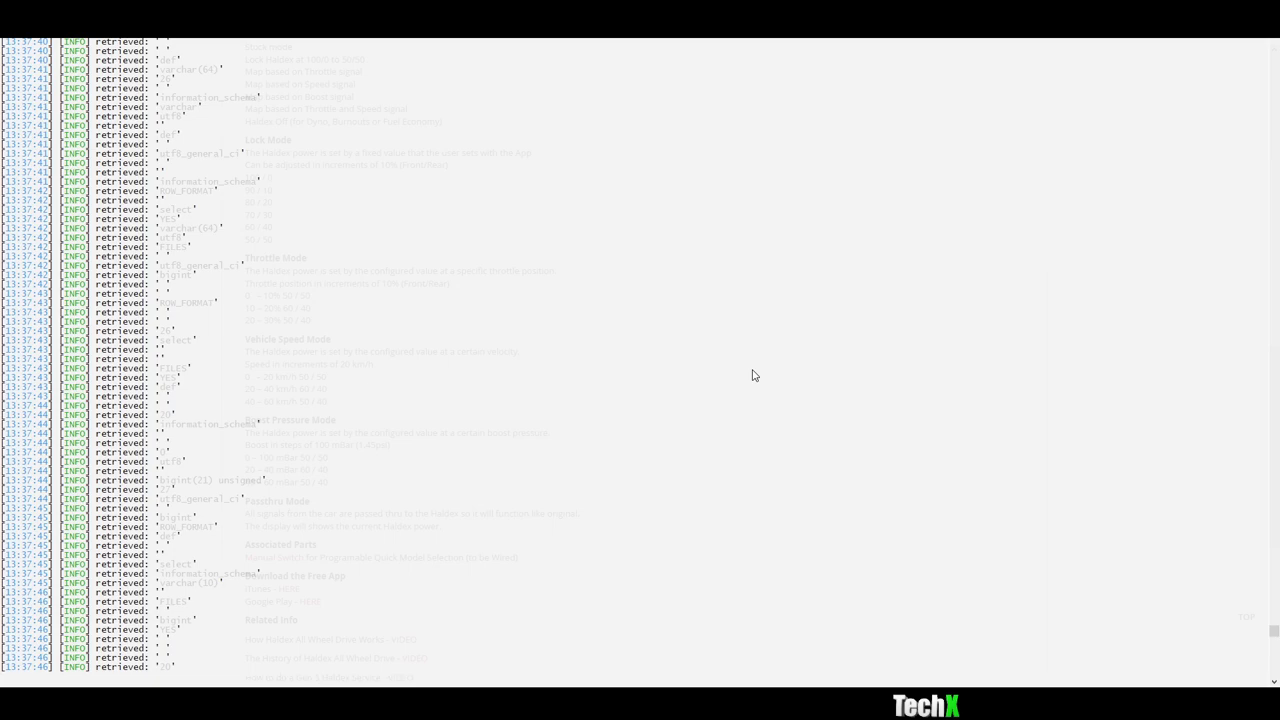
scroll(down, 3)
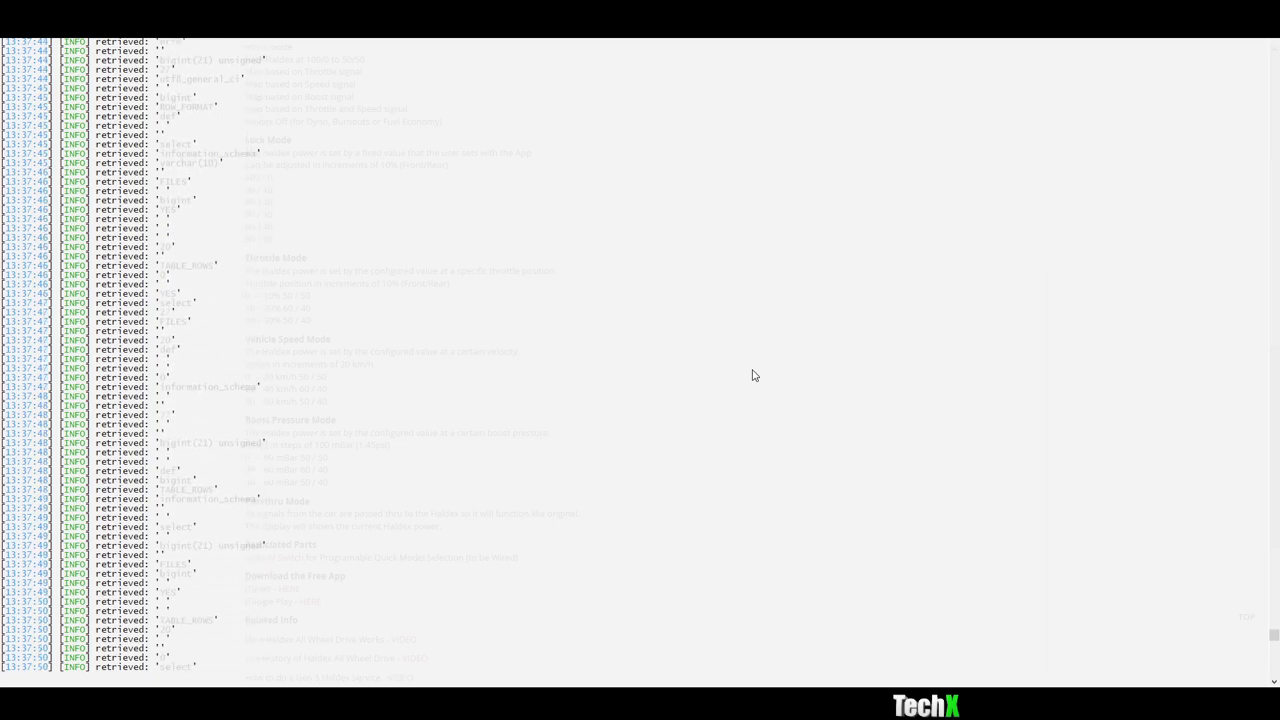
scroll(down, 3)
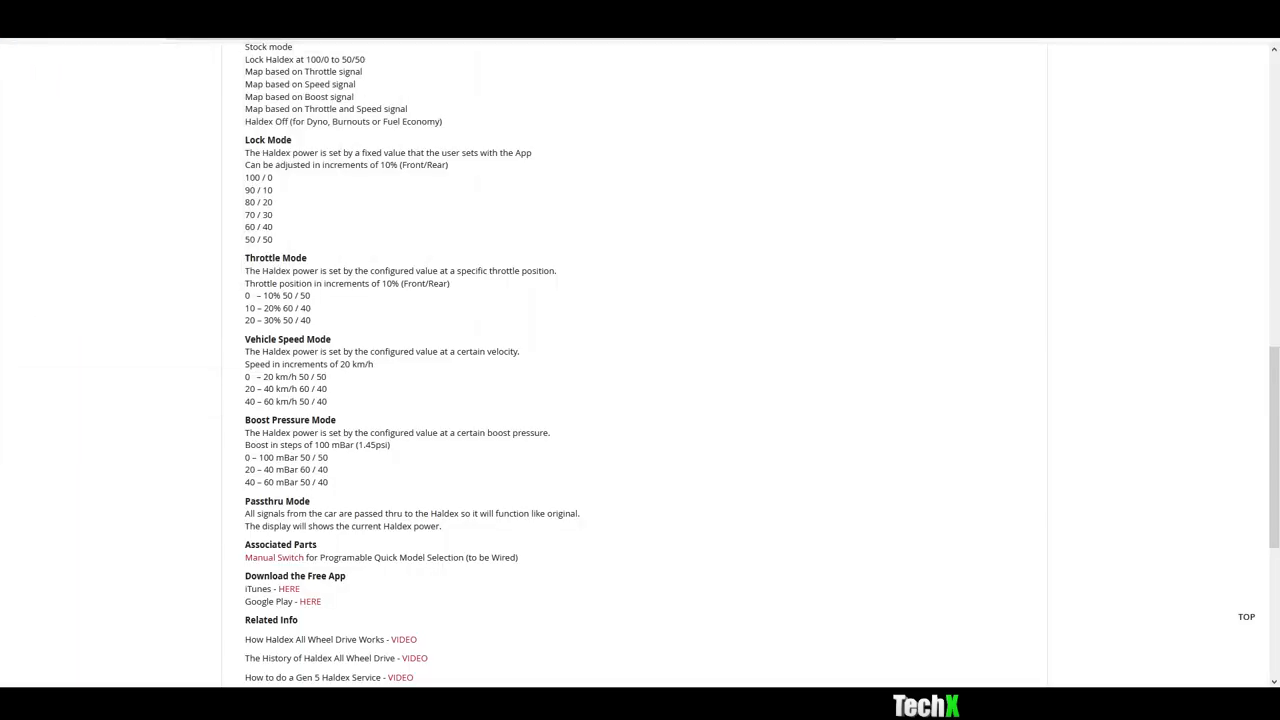
mouse_move(644, 342)
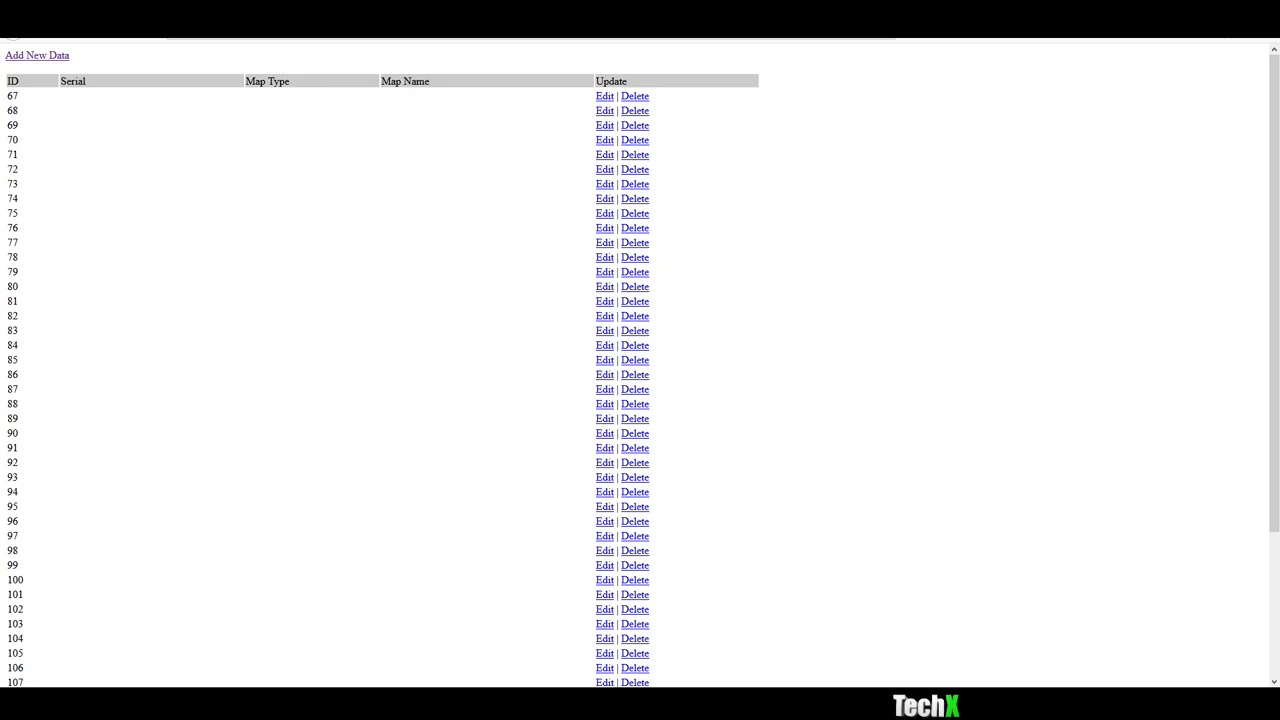
mouse_move(1014, 120)
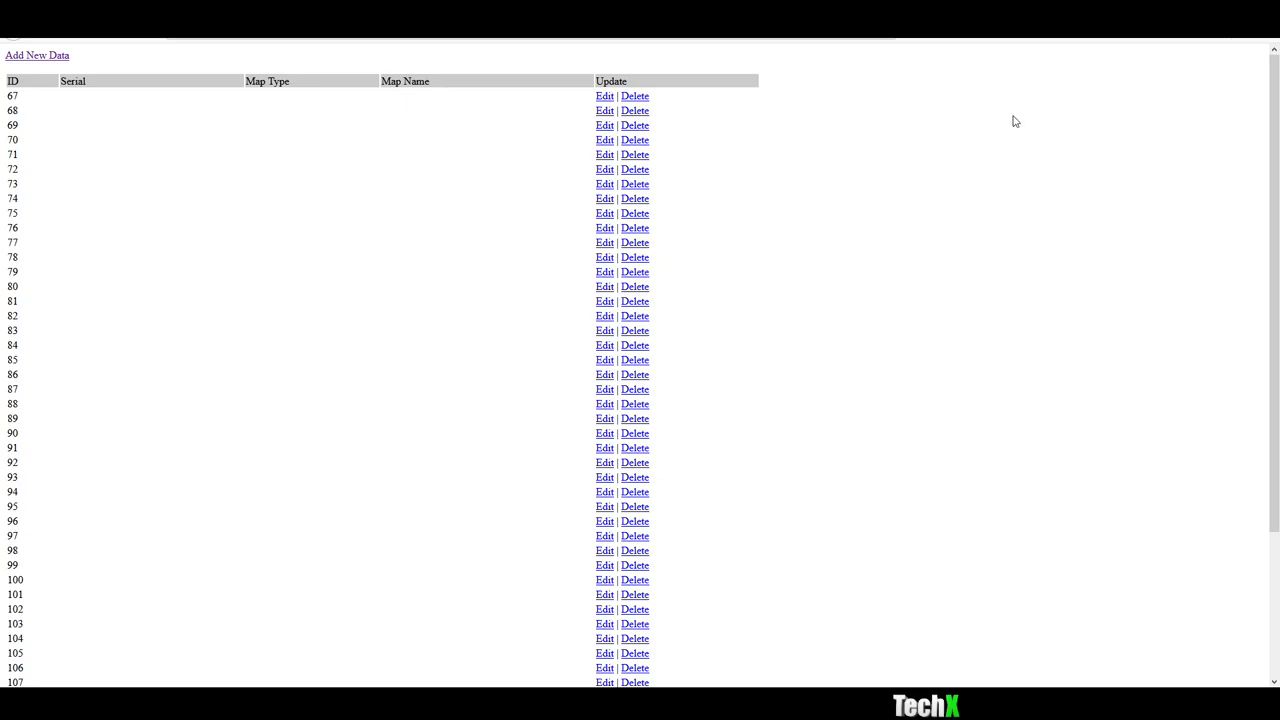
mouse_move(844, 492)
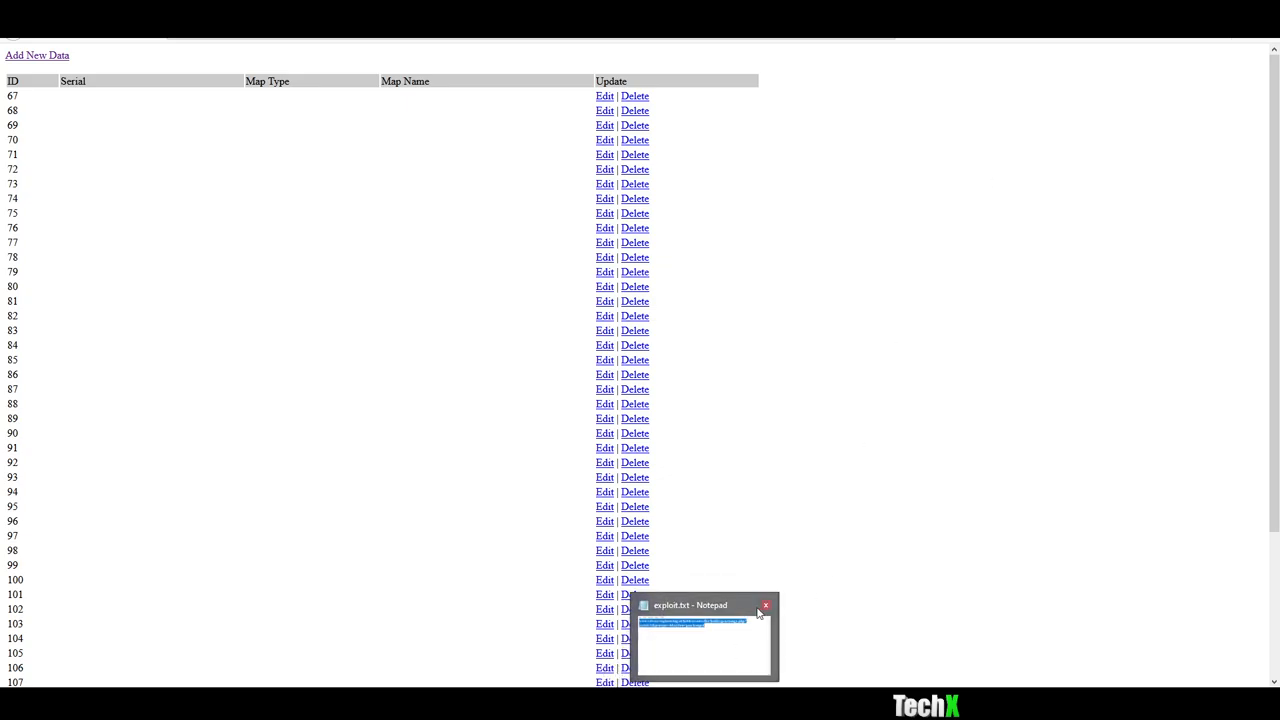
click(764, 604)
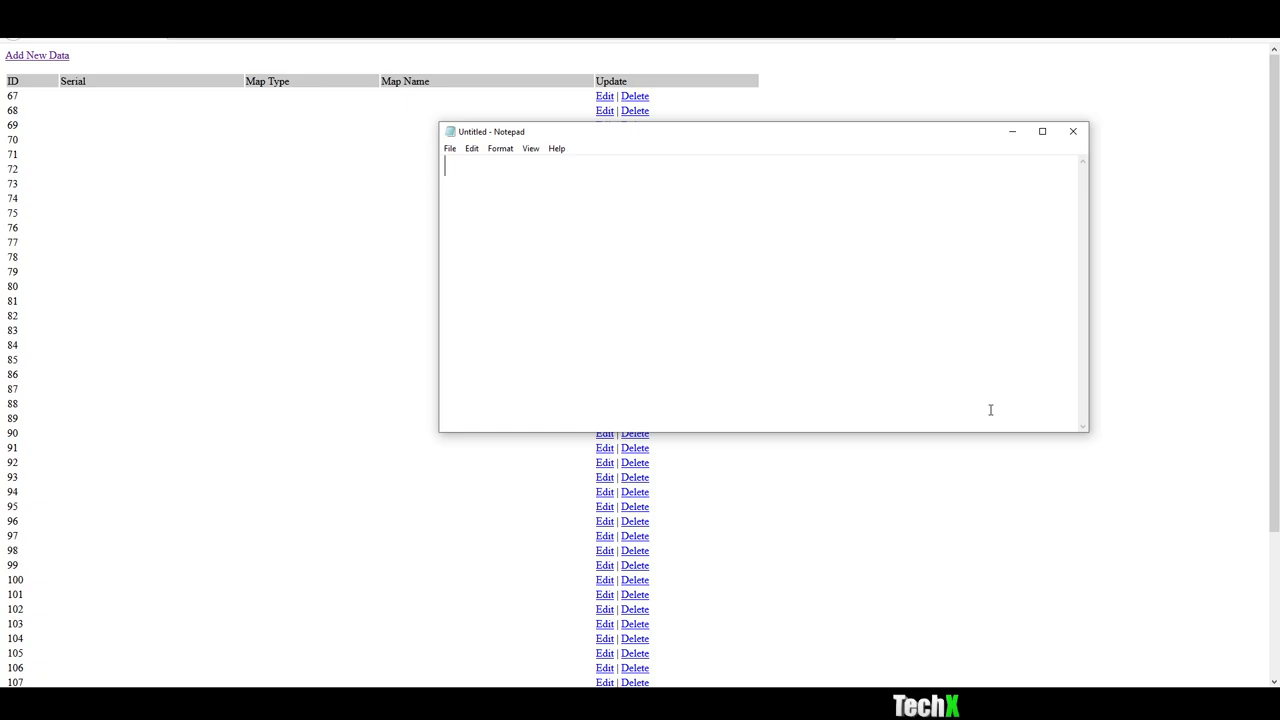
Step: Write google.com/news.php?action=loadArticle&id=69 and select the part after the domain
text(goo)
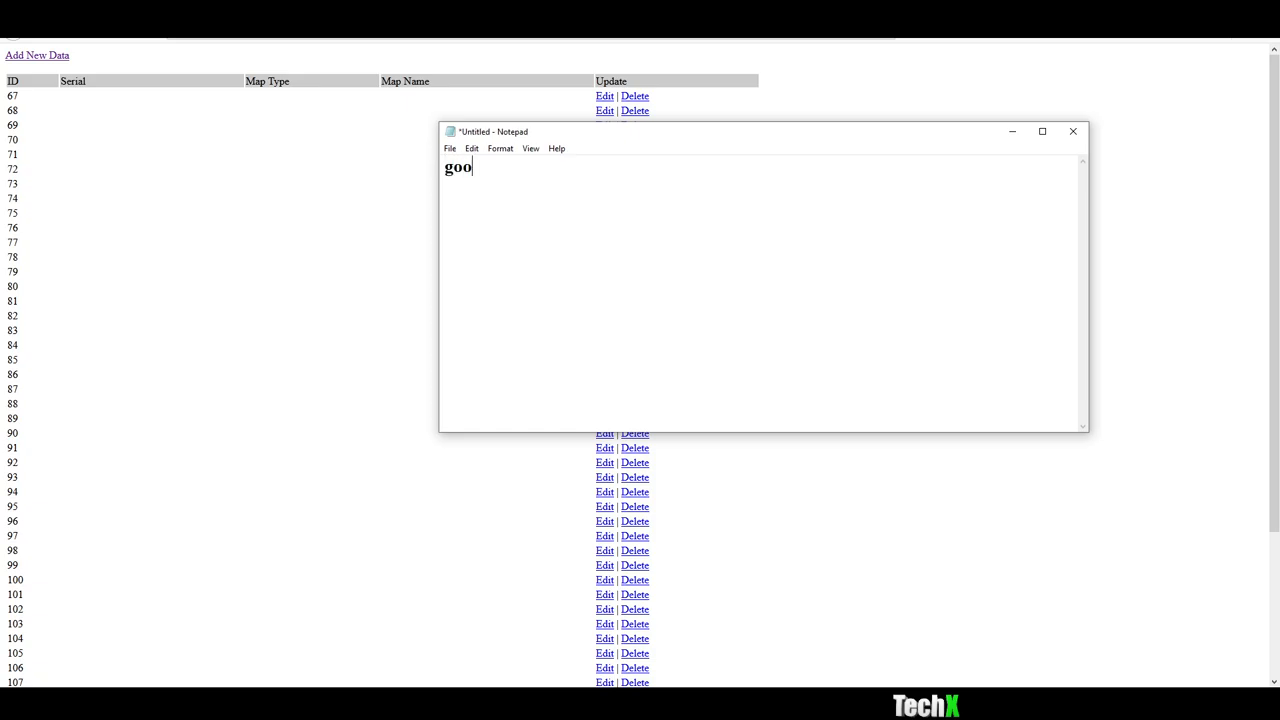
text(gle.com/)
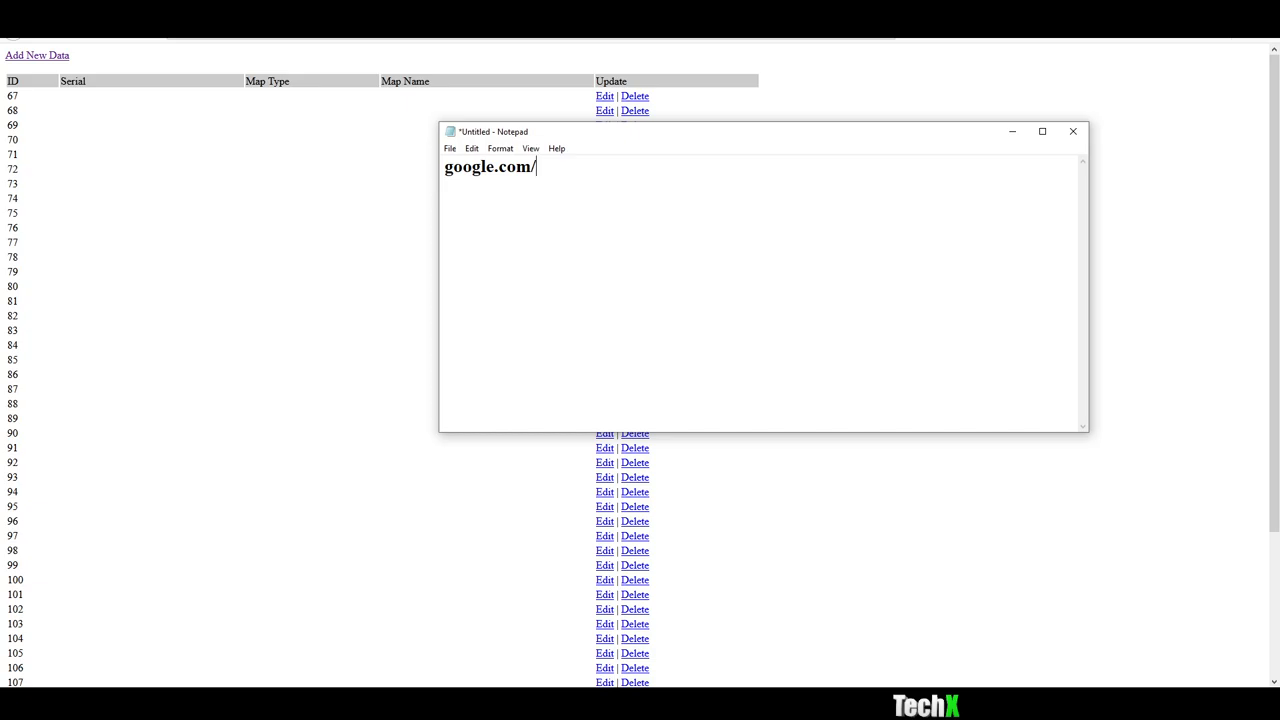
text(news.)
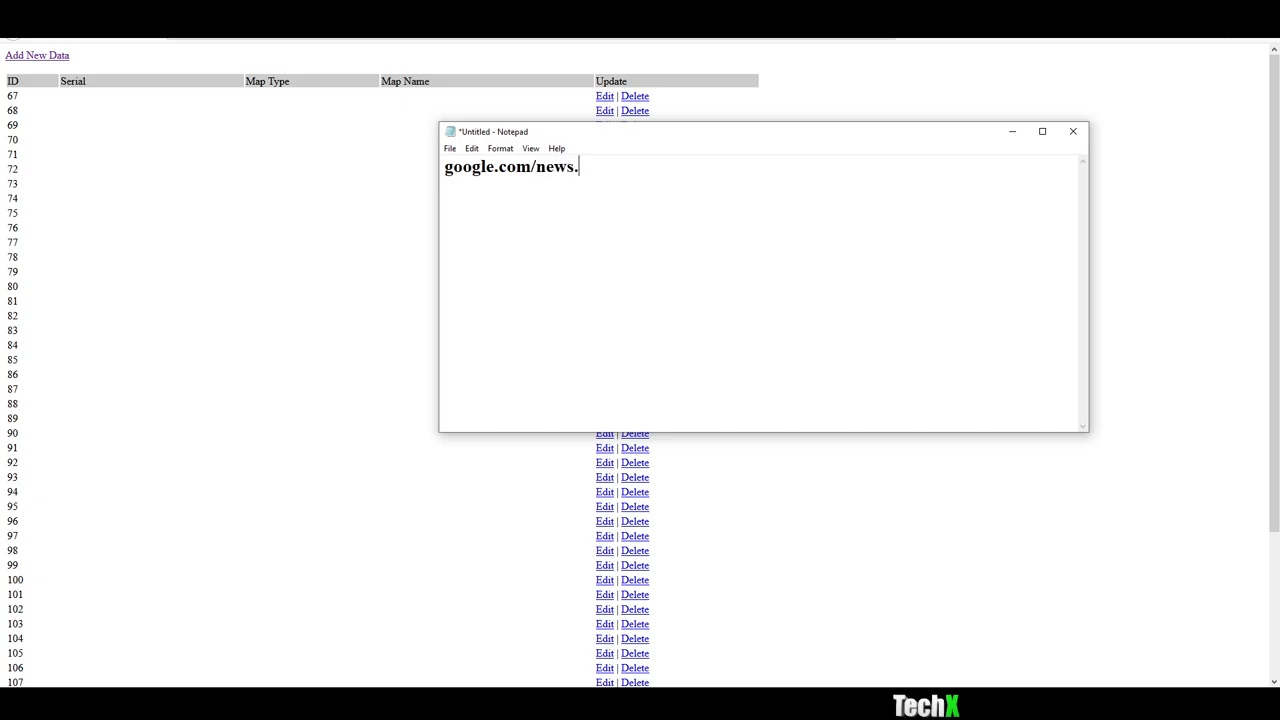
text(php?)
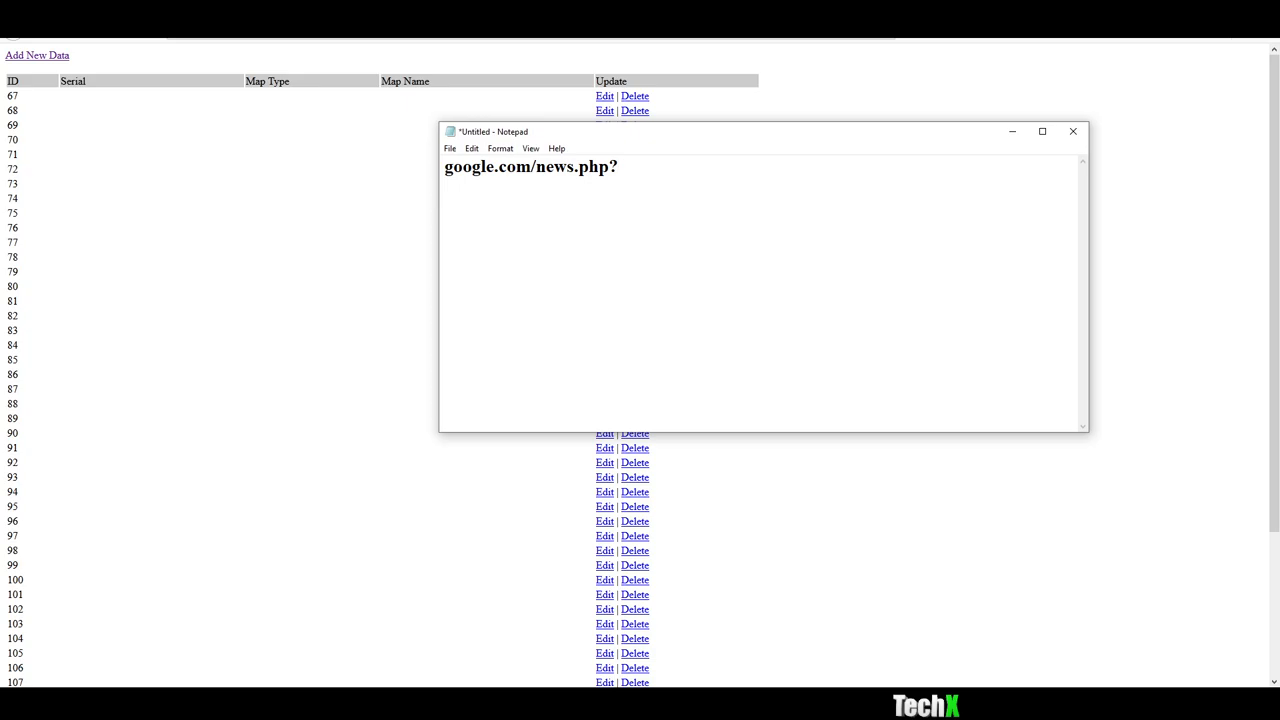
text(action)
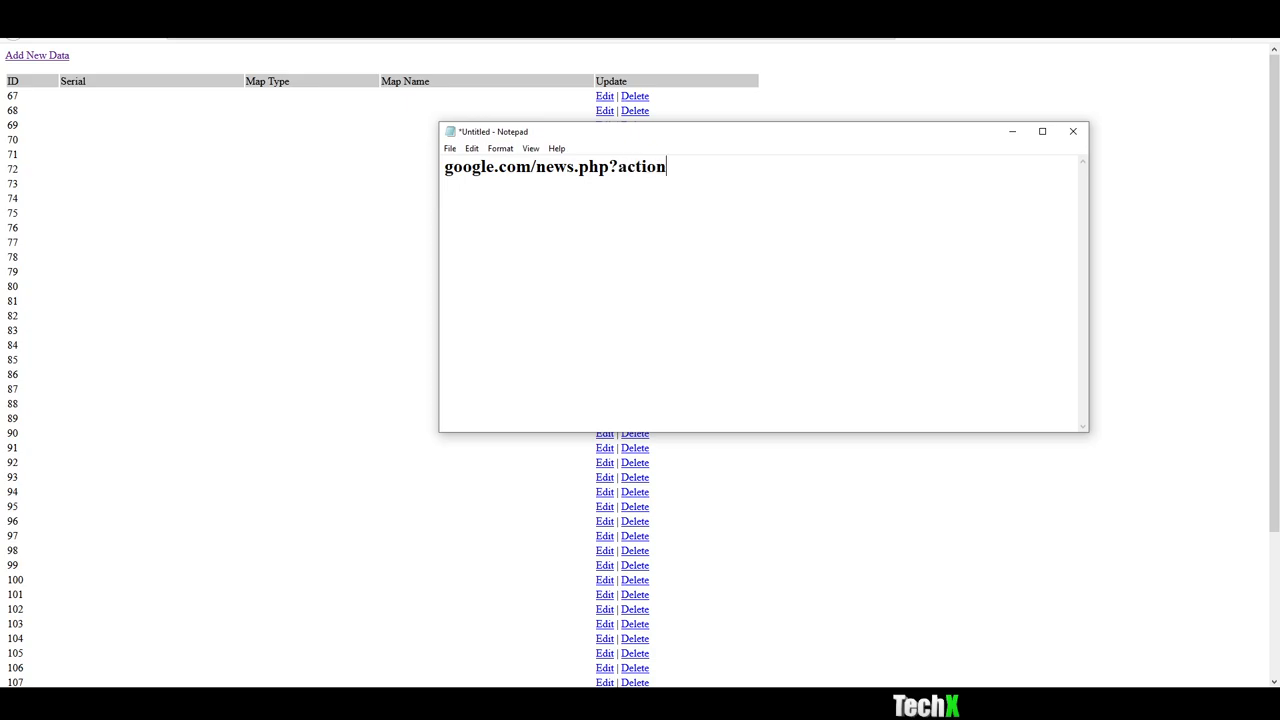
text(=)
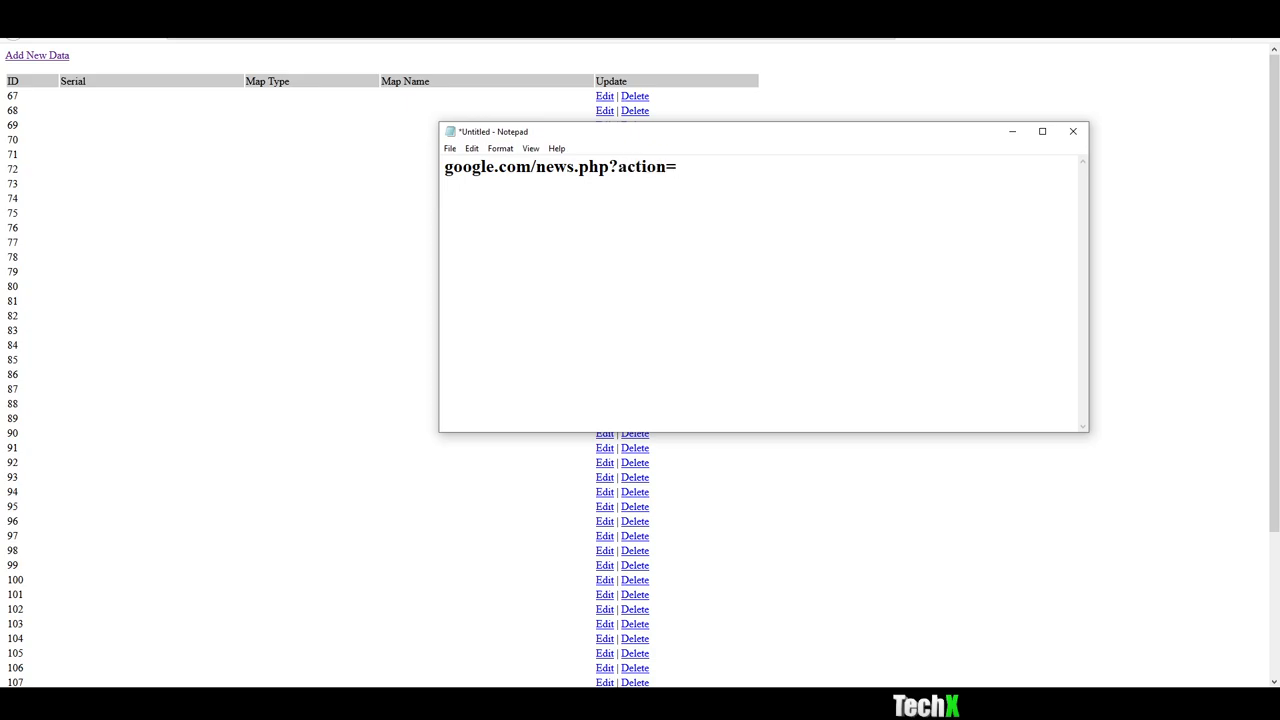
text(loadAr)
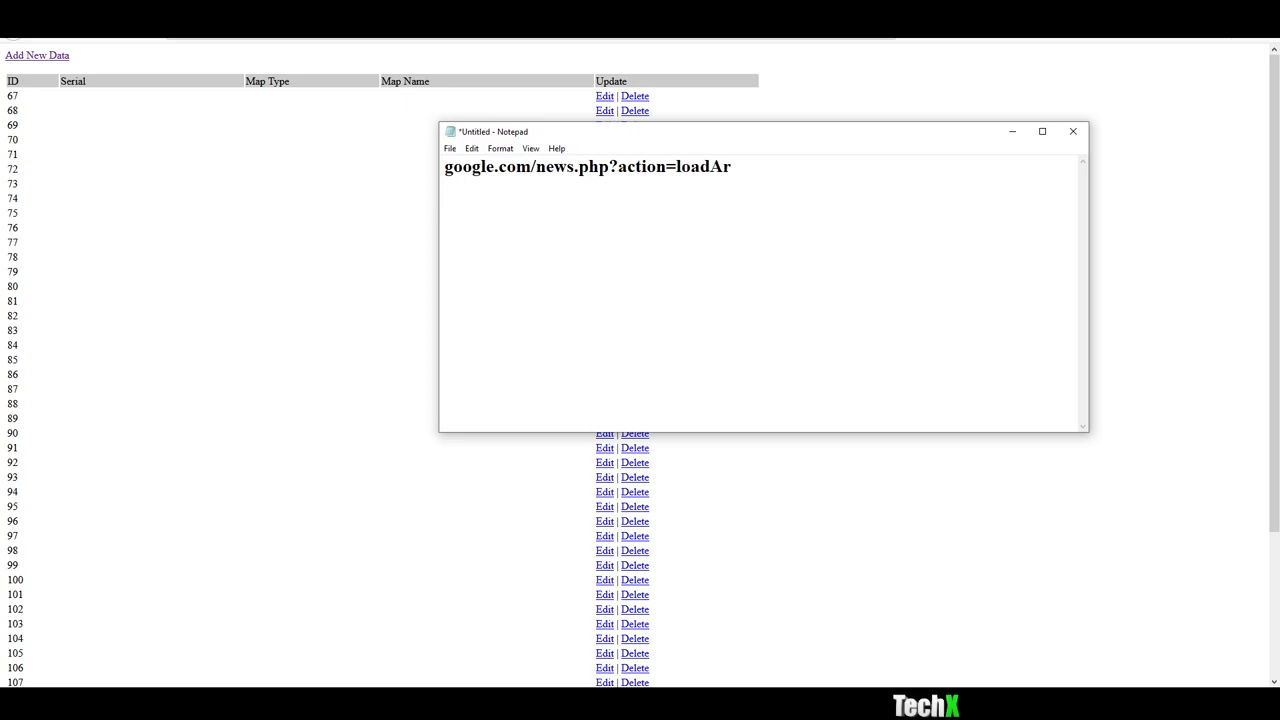
text(ticle)
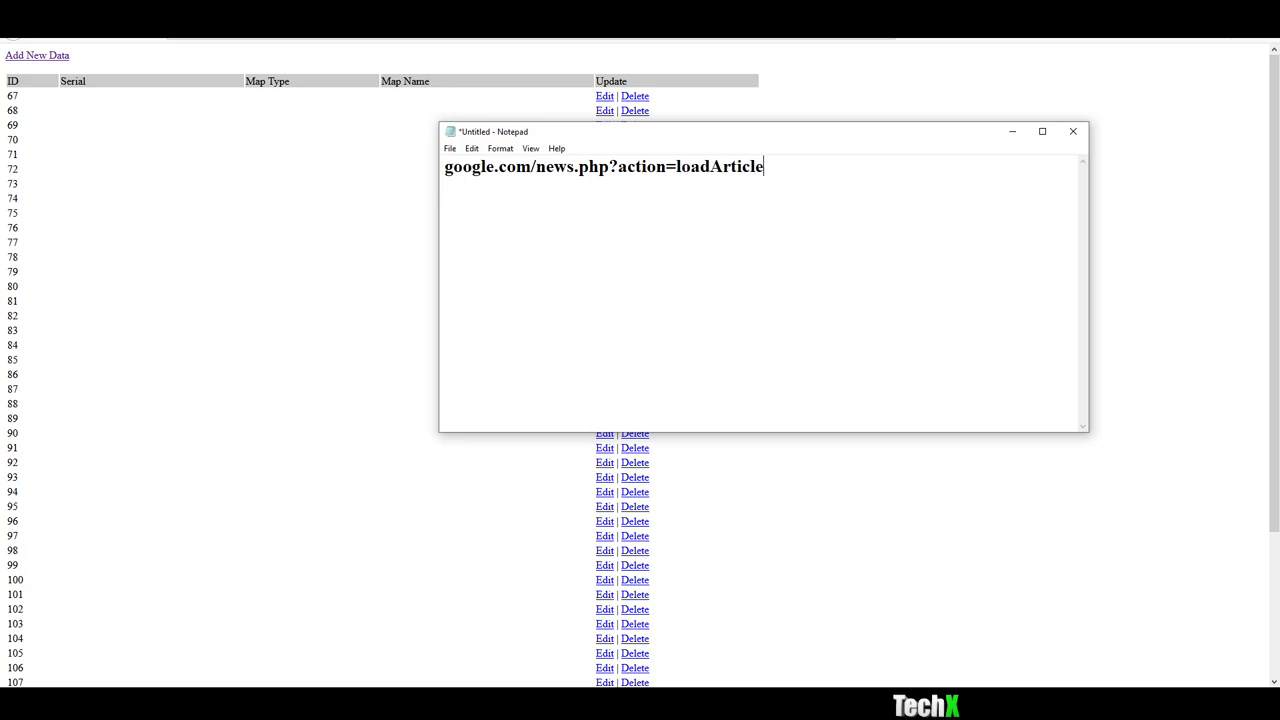
text(&)
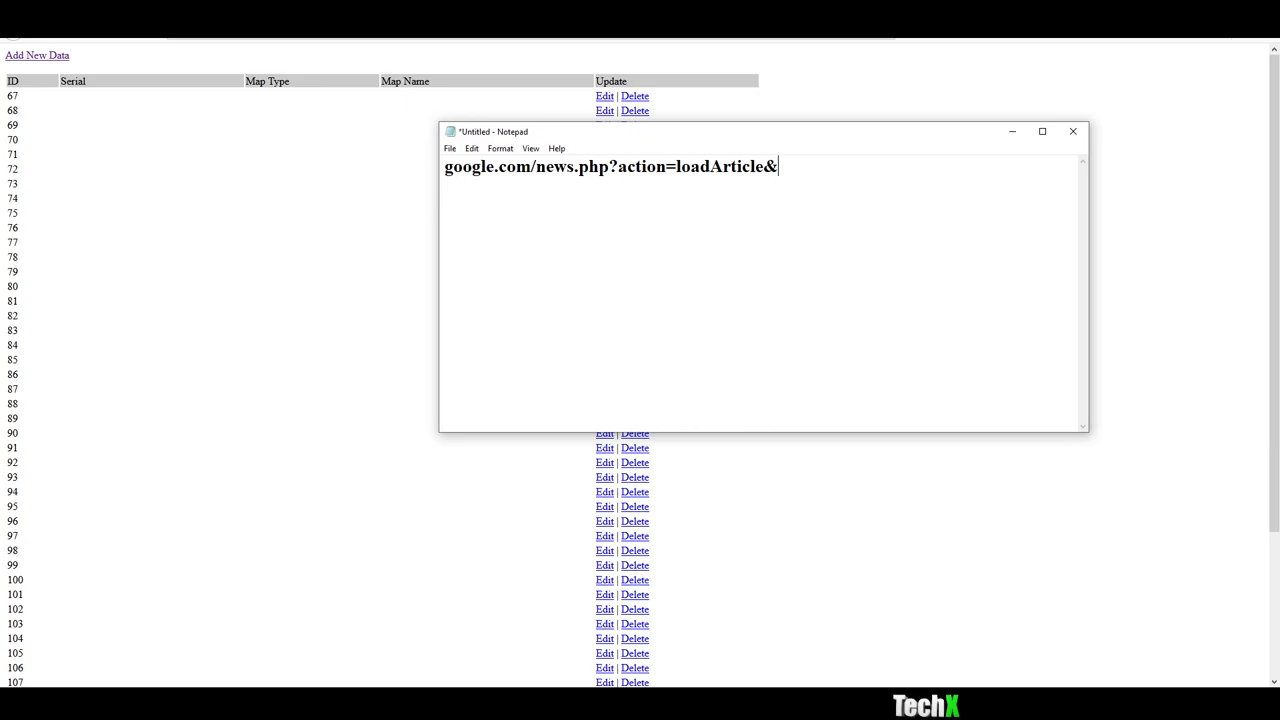
text(id=)
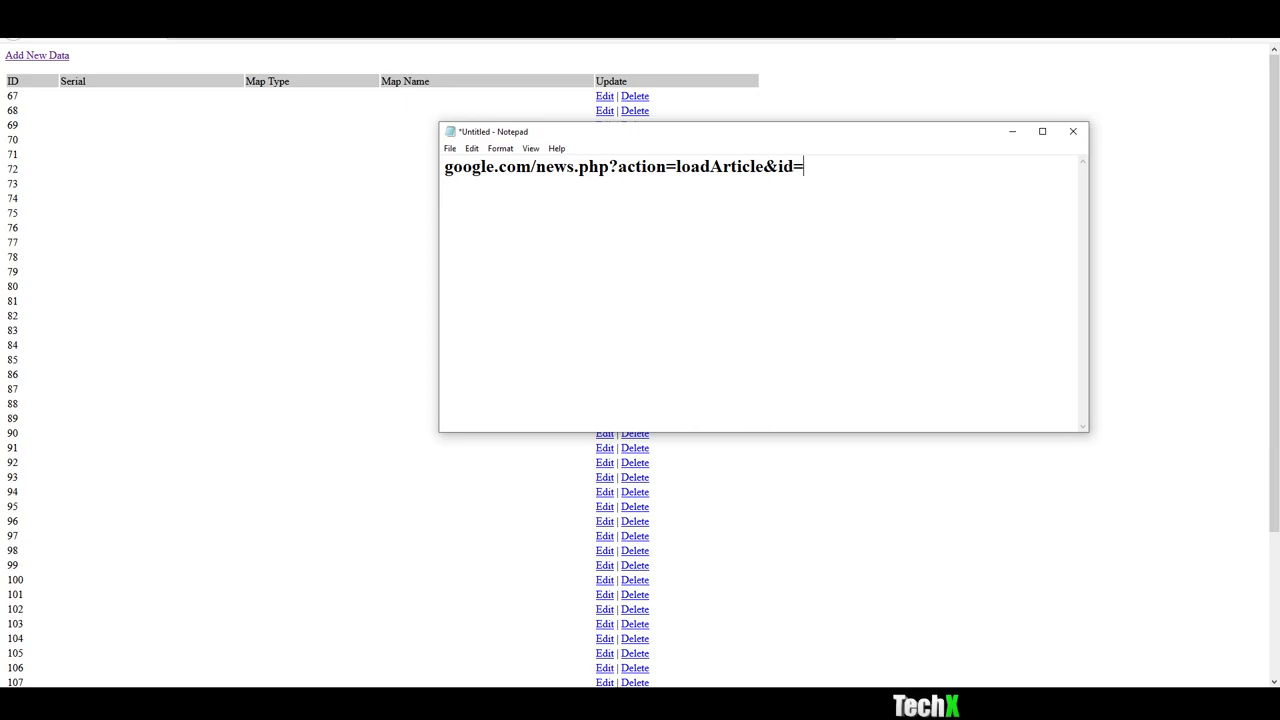
text(69)
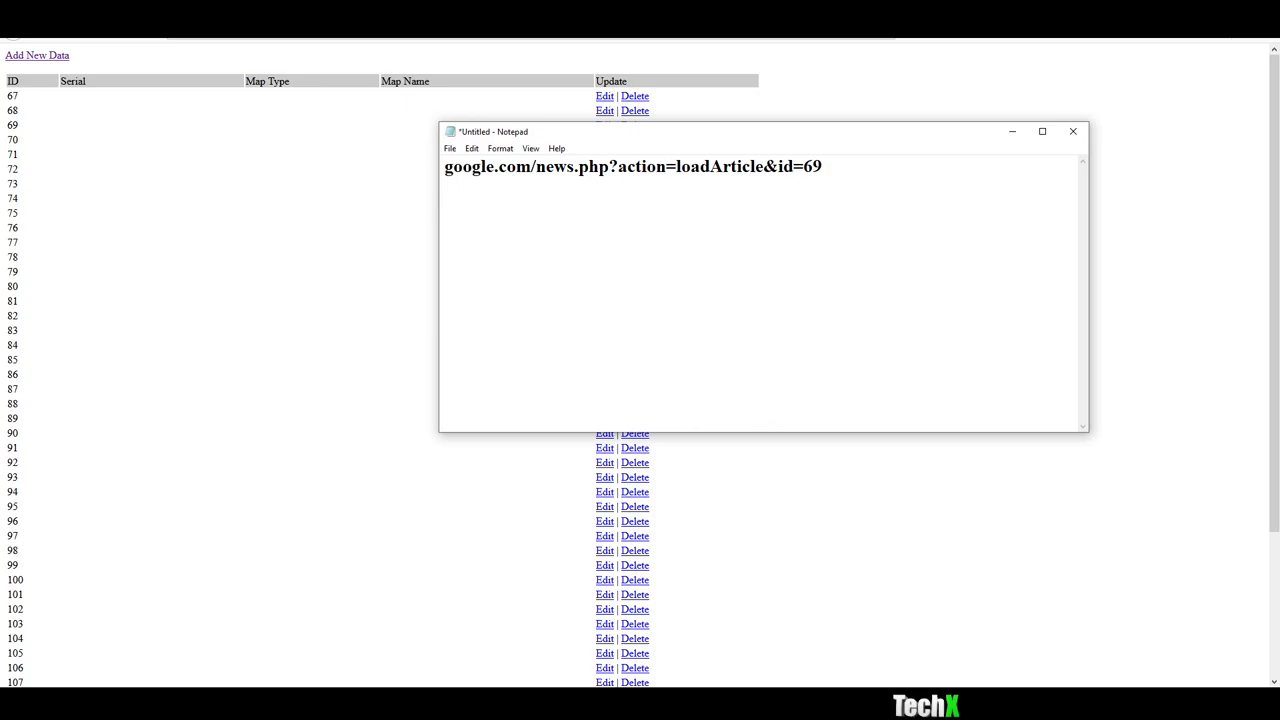
drag(536, 166, 822, 166)
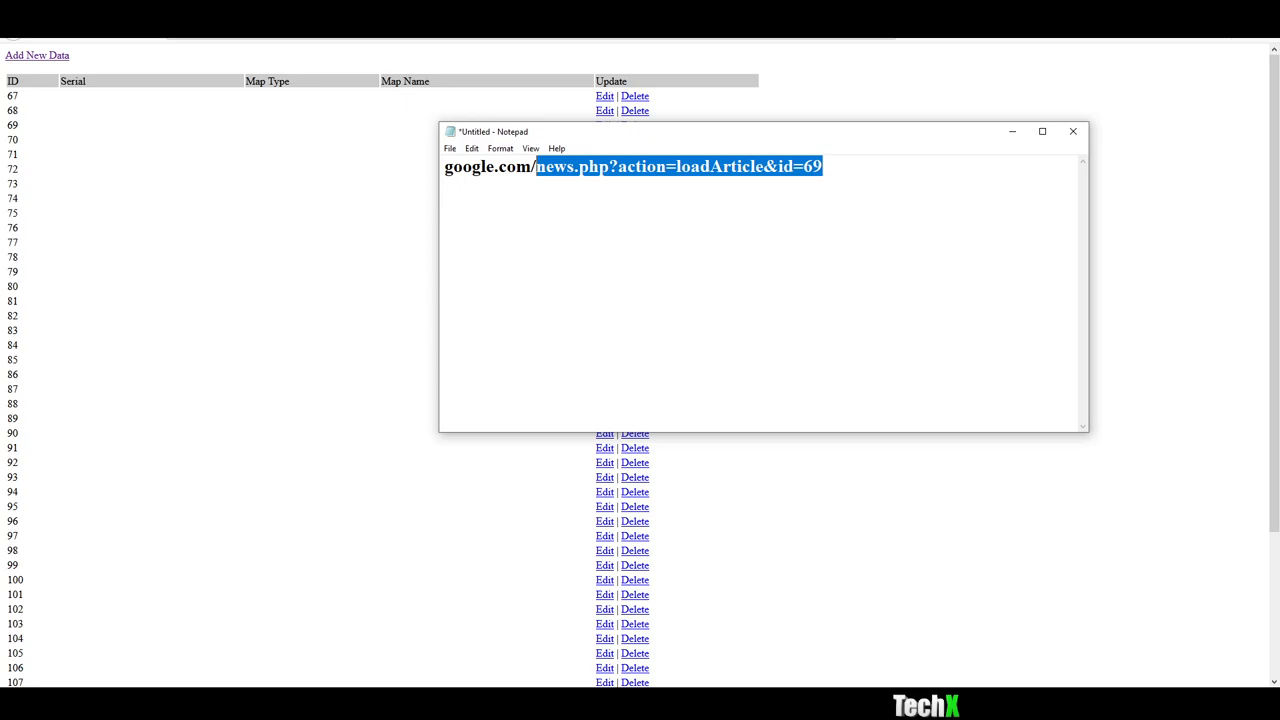
Step: Insert a single quote right after loadArticle in the example URL
click(868, 224)
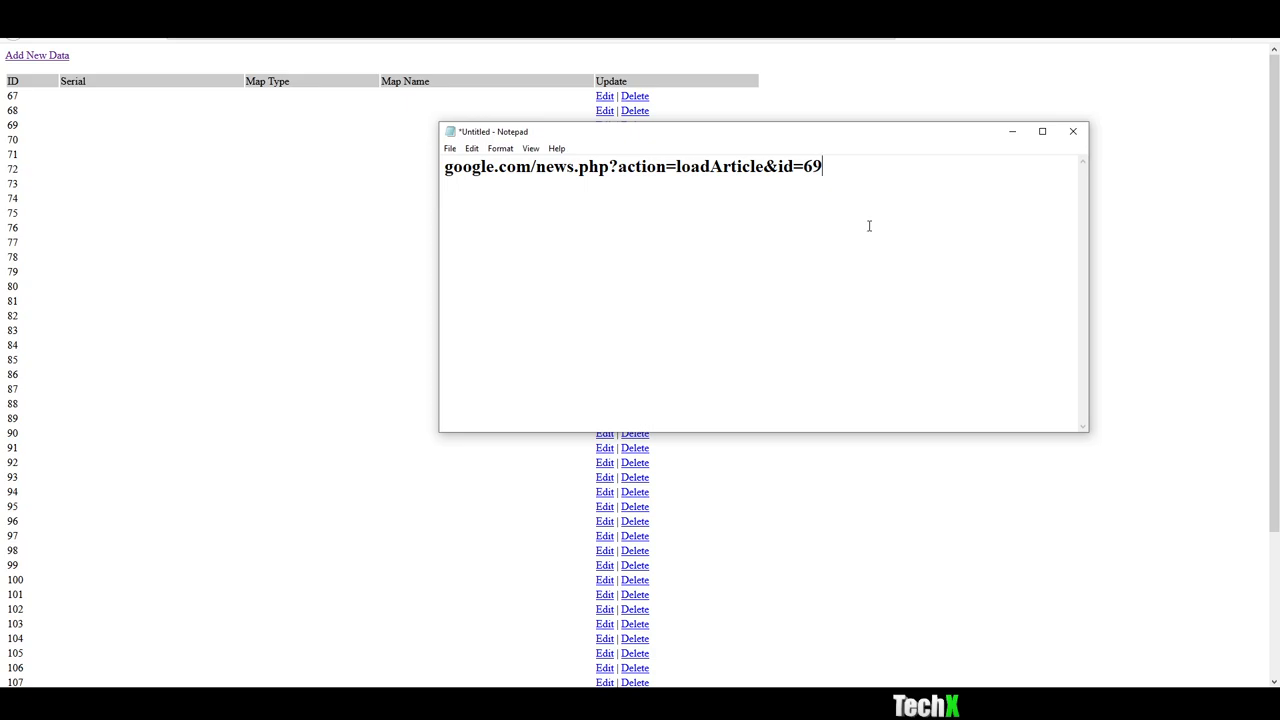
mouse_move(898, 320)
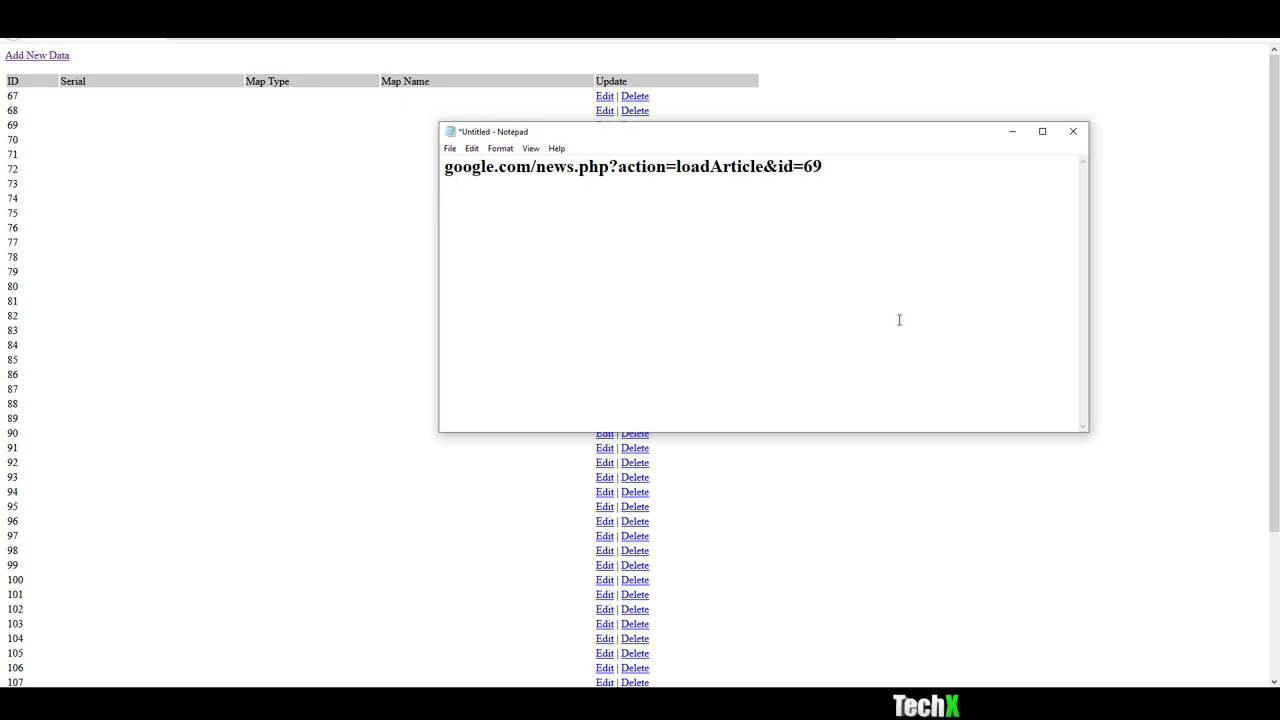
text(')
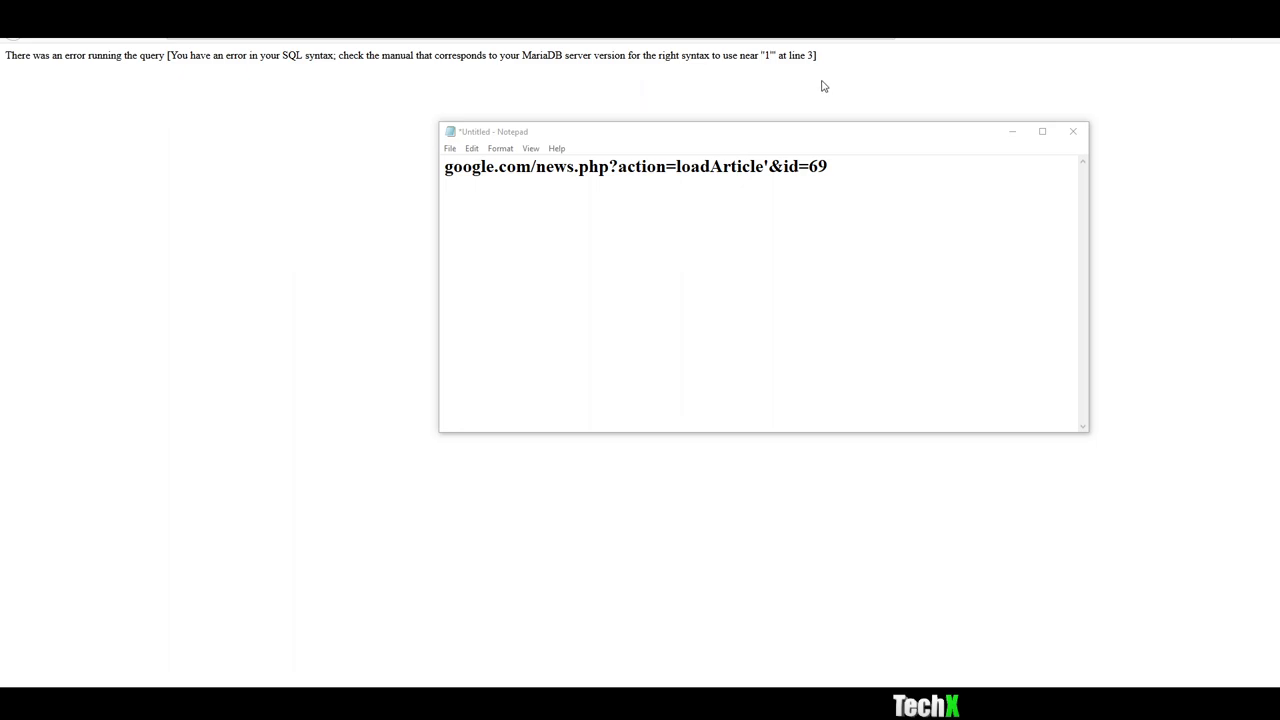
mouse_move(214, 80)
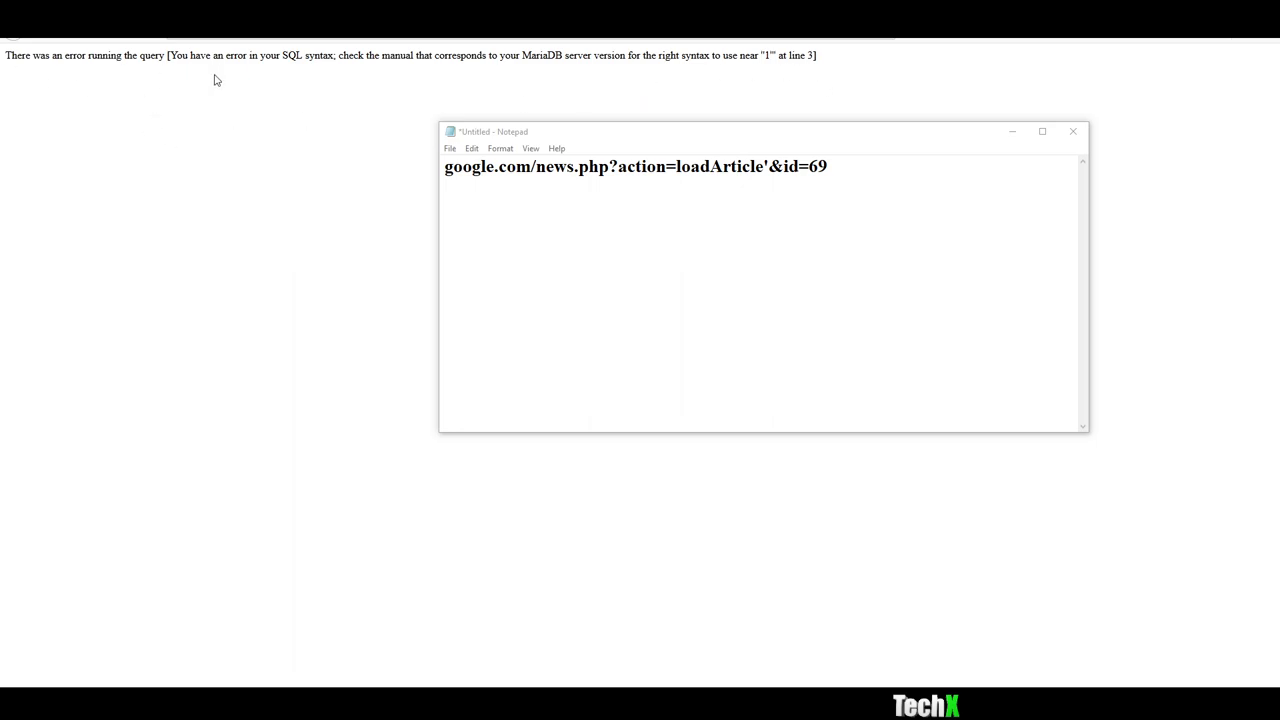
mouse_move(324, 68)
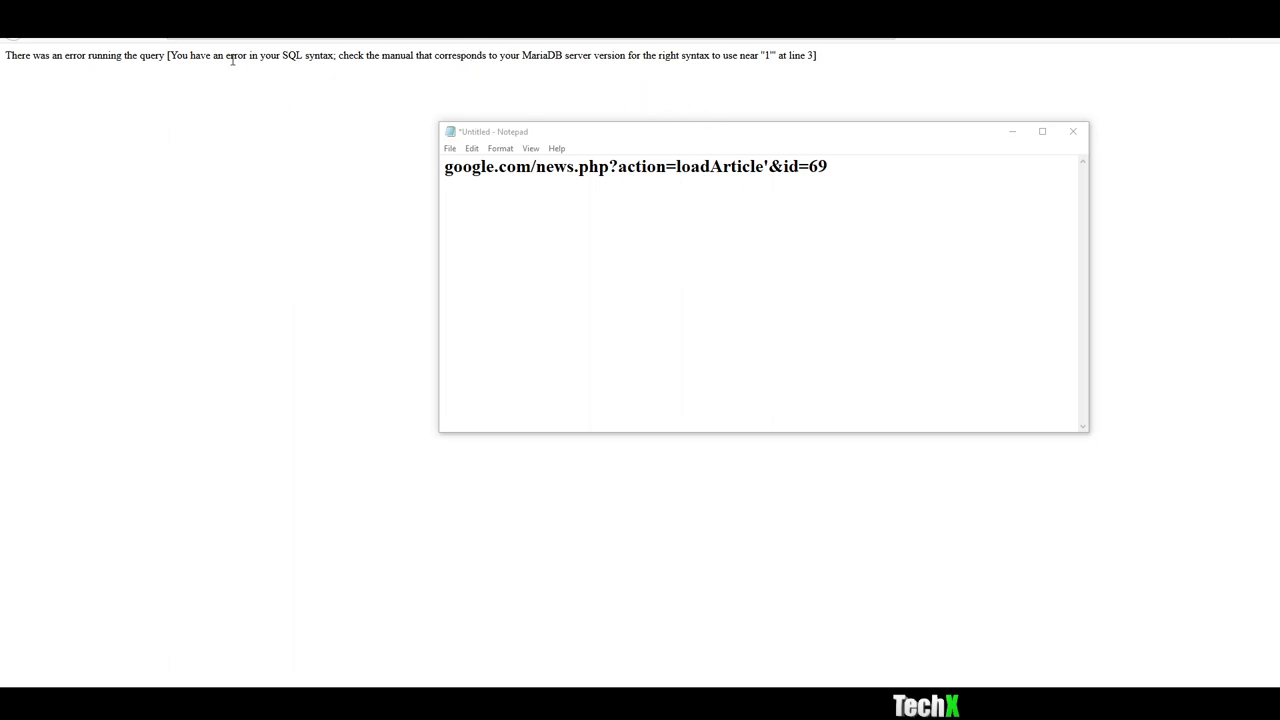
mouse_move(544, 76)
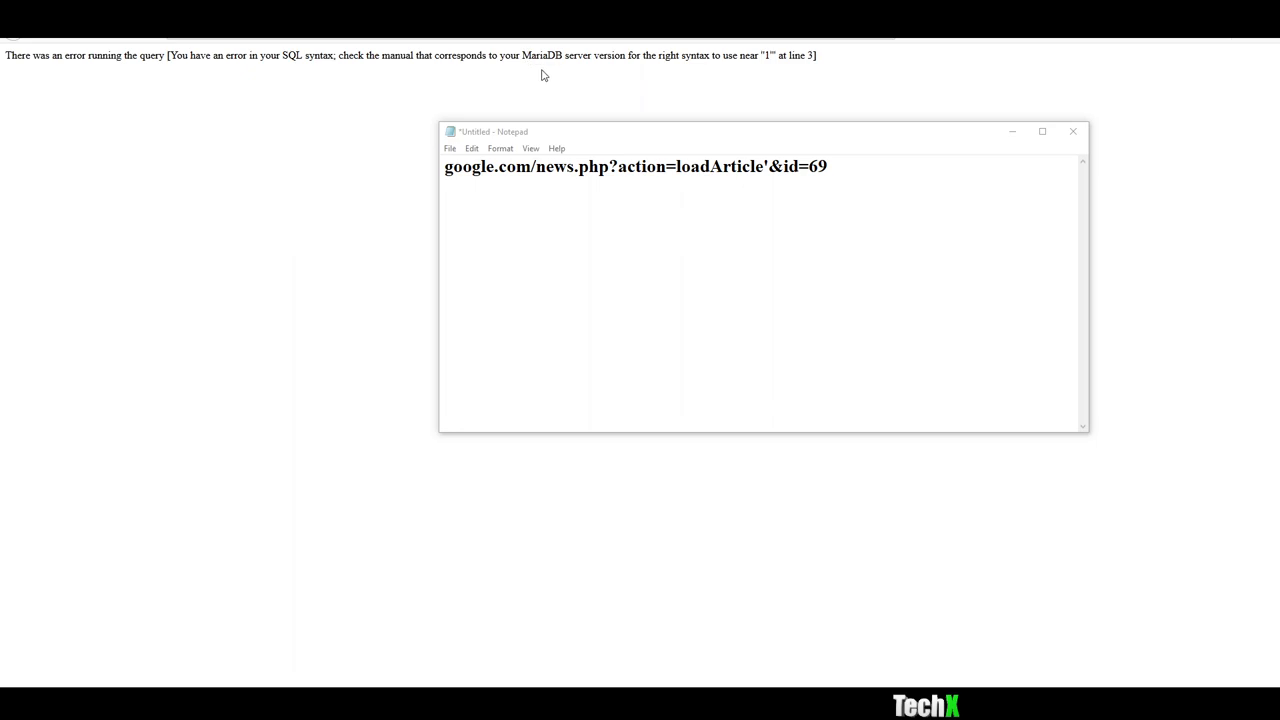
mouse_move(670, 80)
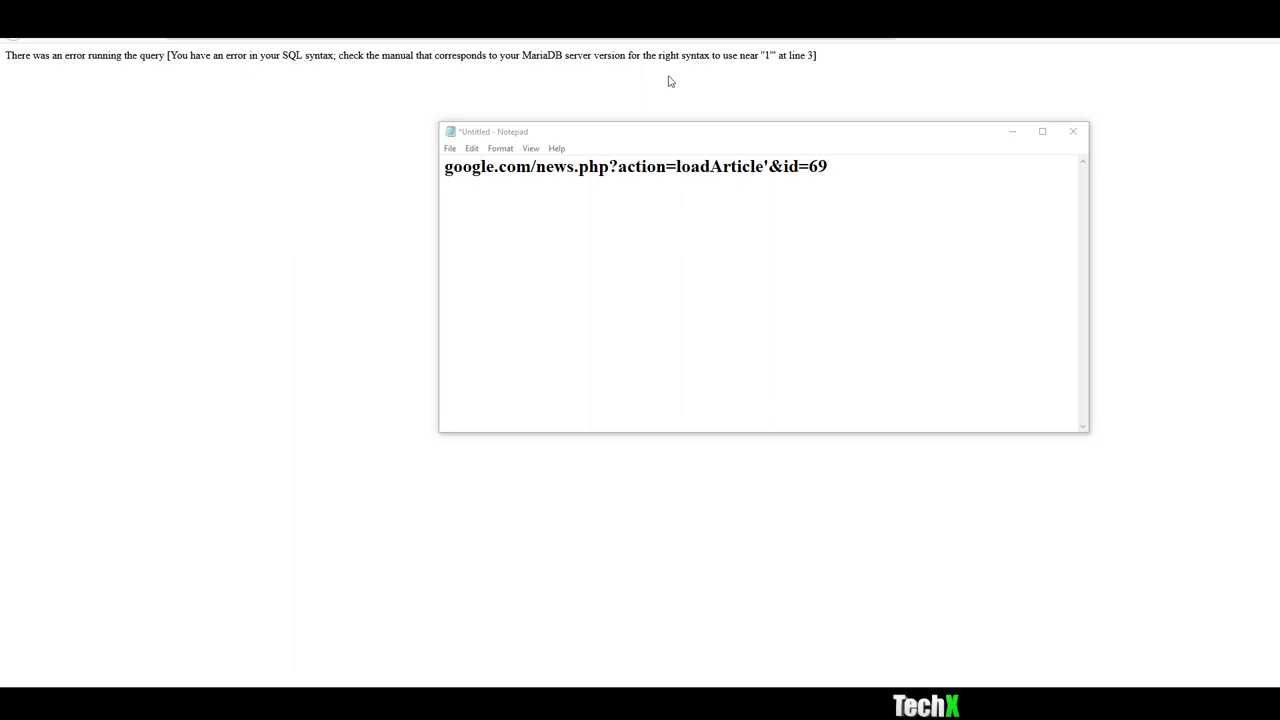
mouse_move(748, 68)
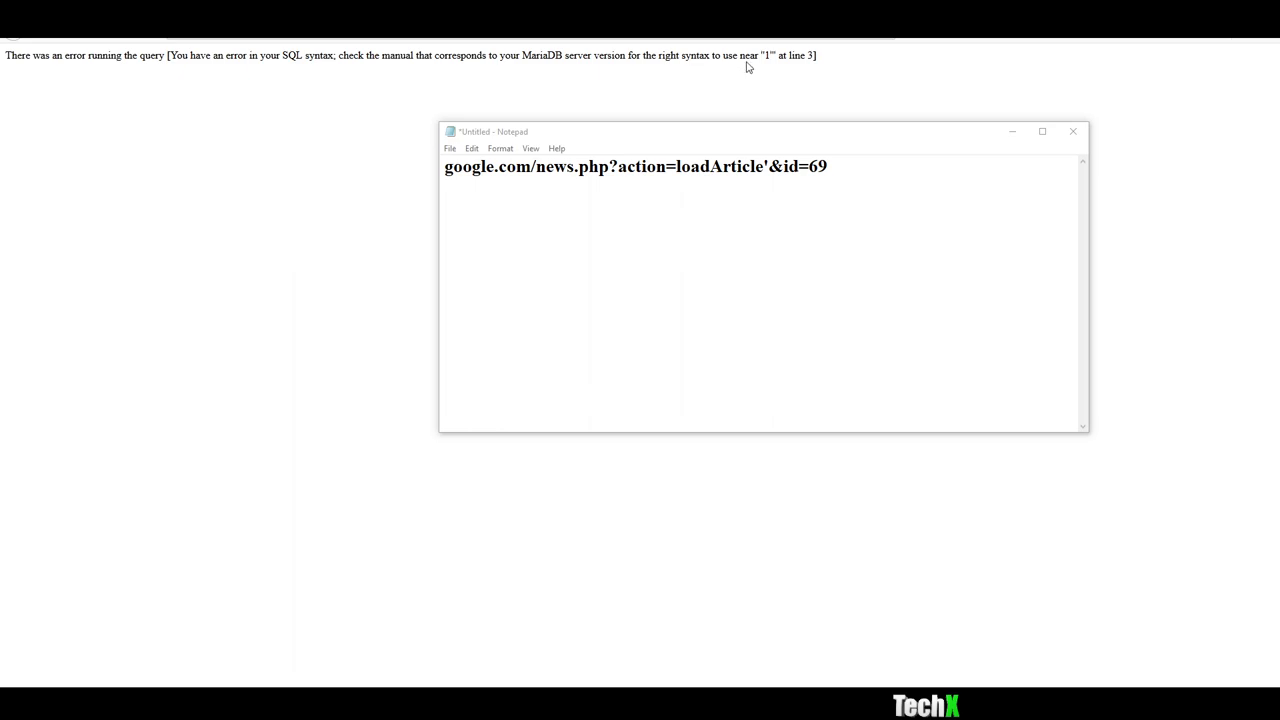
mouse_move(786, 58)
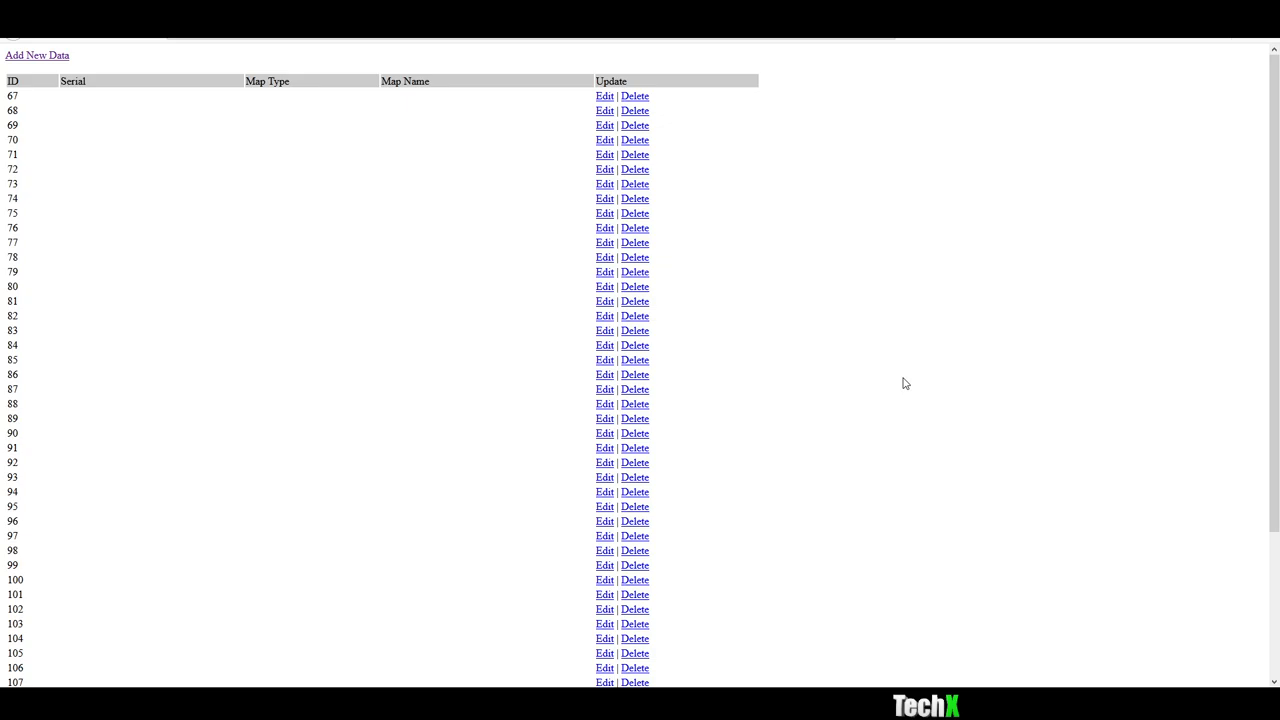
Step: Open map entry 1, the Race map, for editing from the map list
scroll(down, 3)
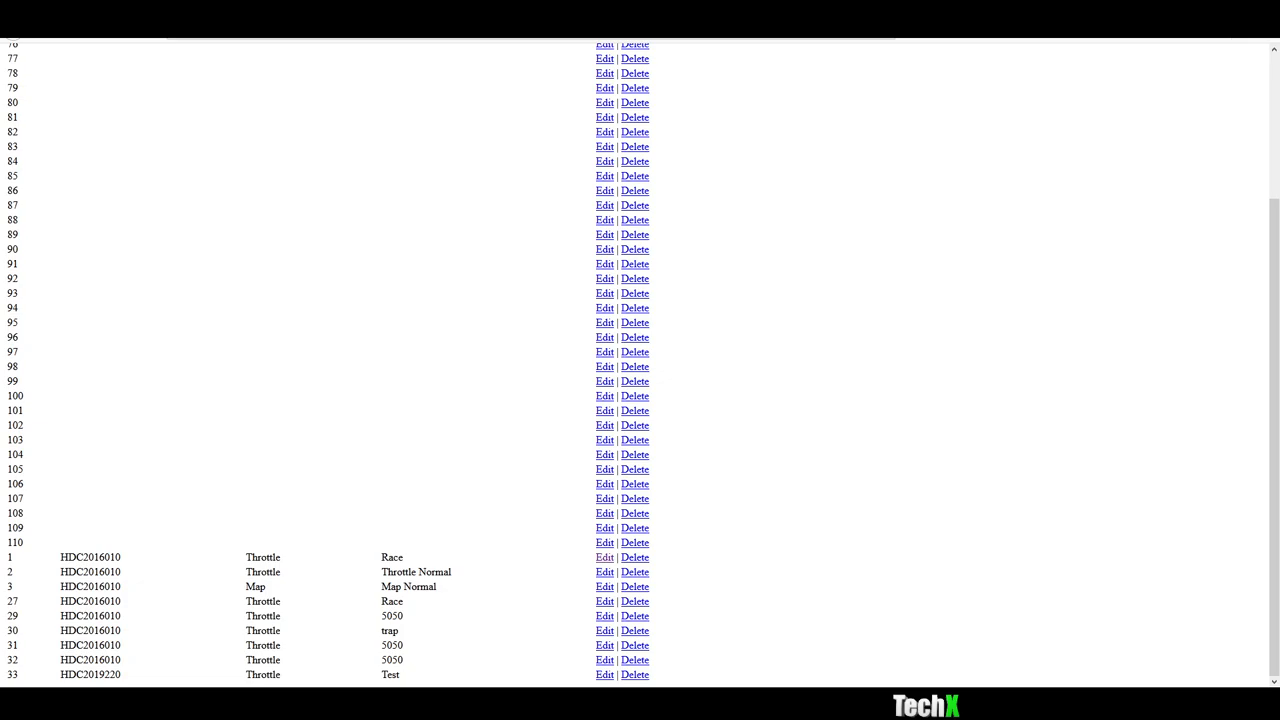
mouse_move(452, 358)
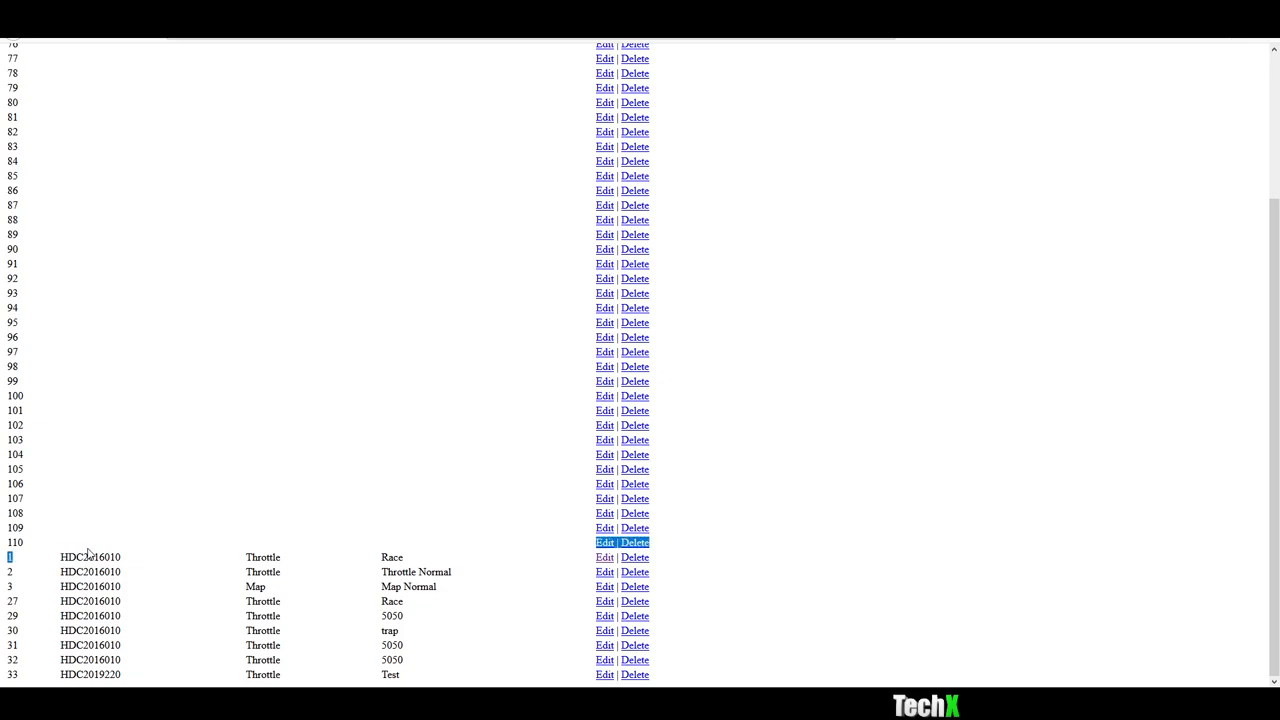
double_click(90, 556)
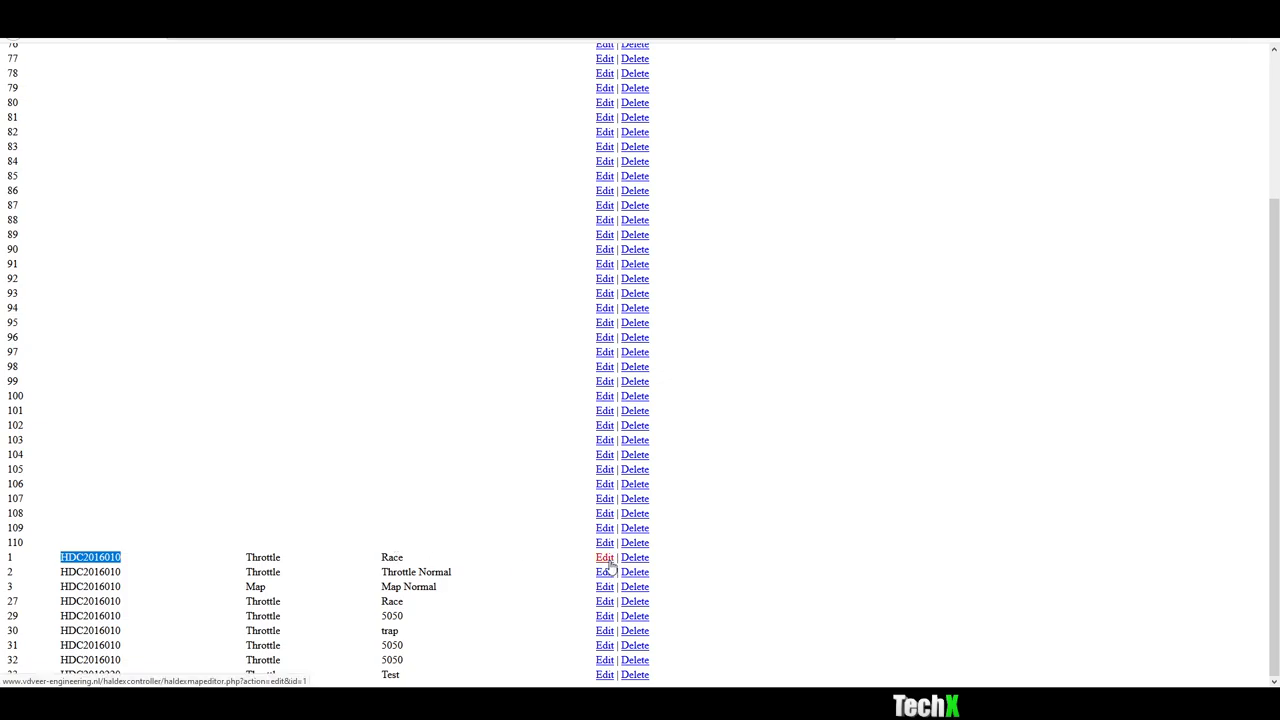
click(604, 556)
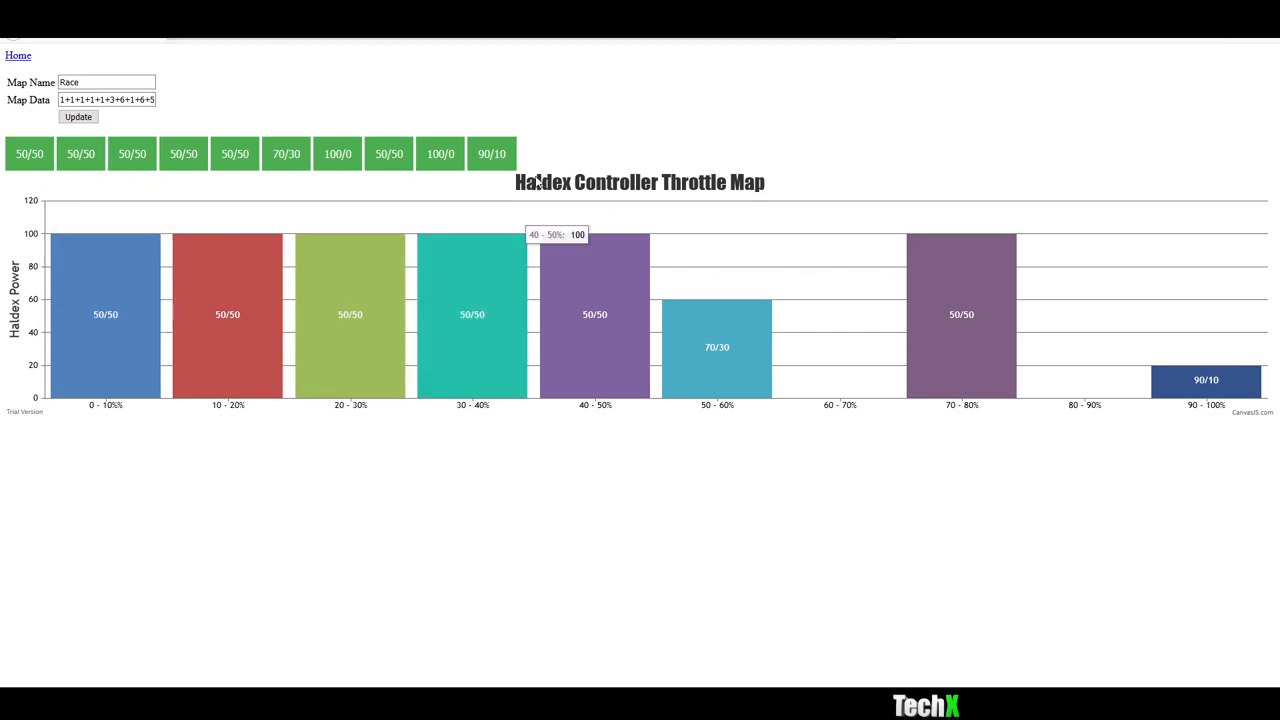
Step: Adjust the 30–40% band split and save the Race map with Update
click(184, 152)
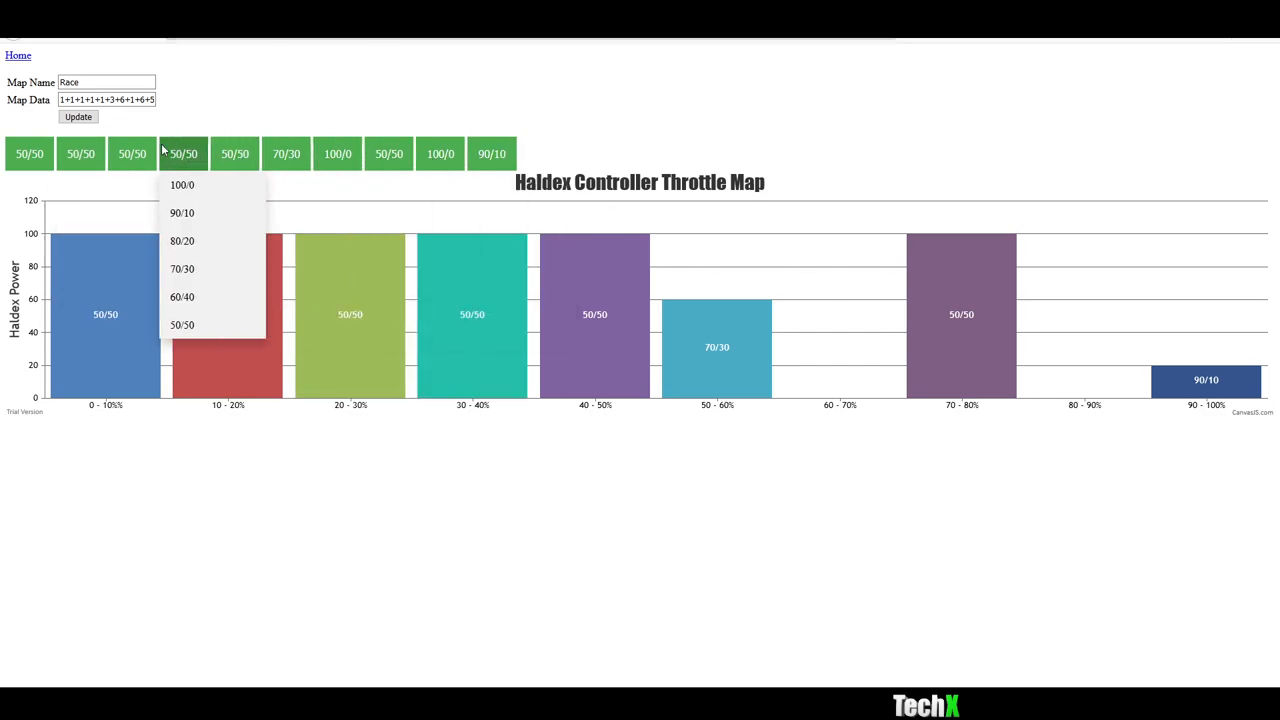
click(30, 152)
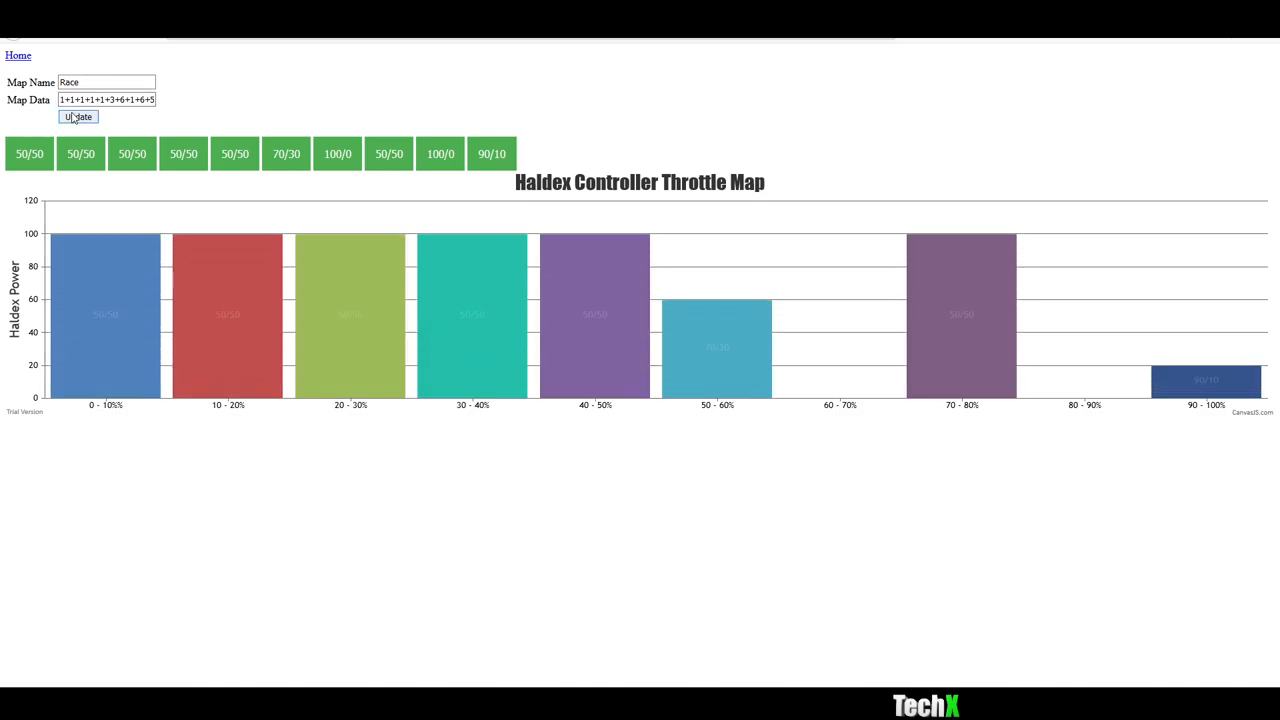
click(78, 116)
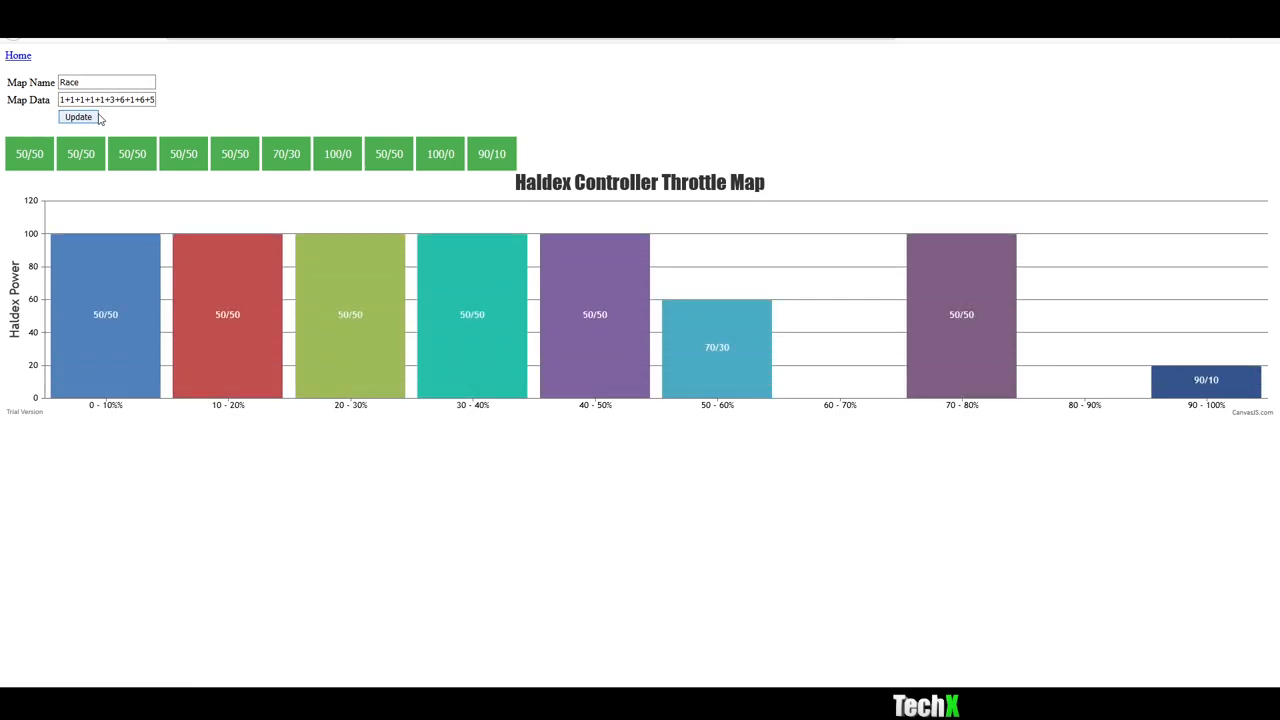
click(78, 116)
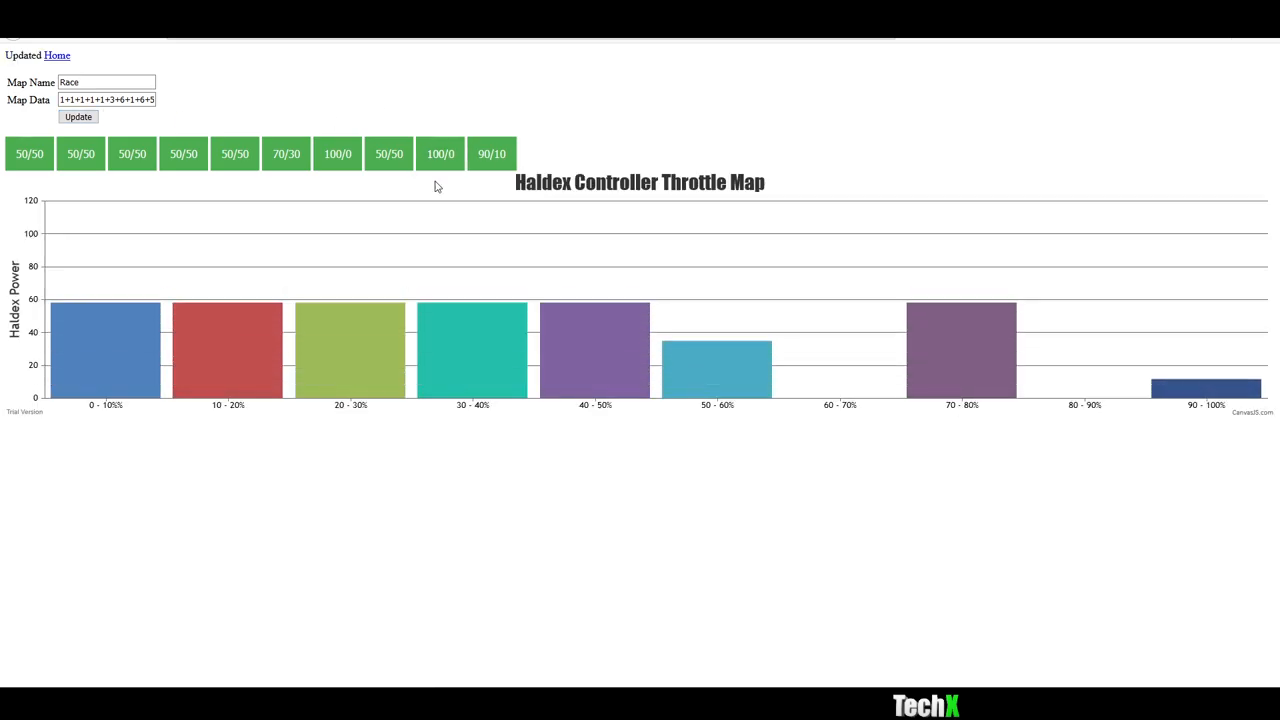
Step: Inspect the 0–10% chart bar, dismiss its pop-ups, and return to the map list
click(104, 350)
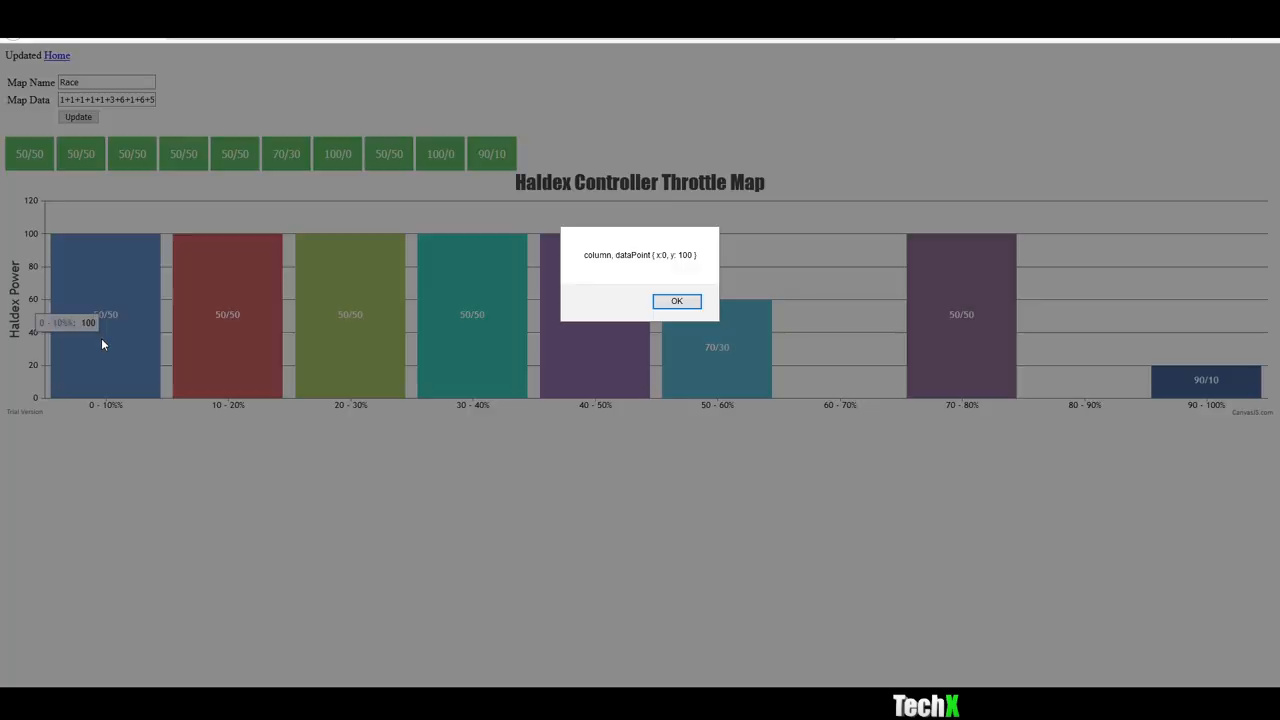
click(676, 300)
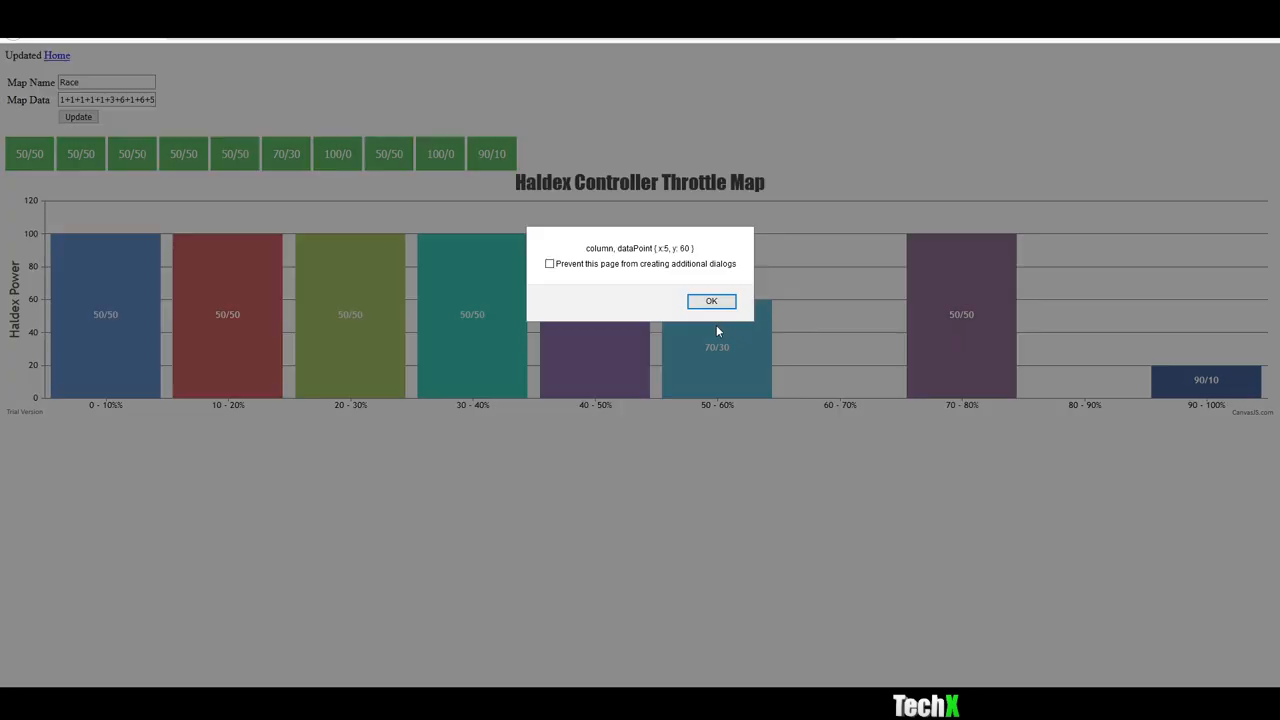
click(712, 300)
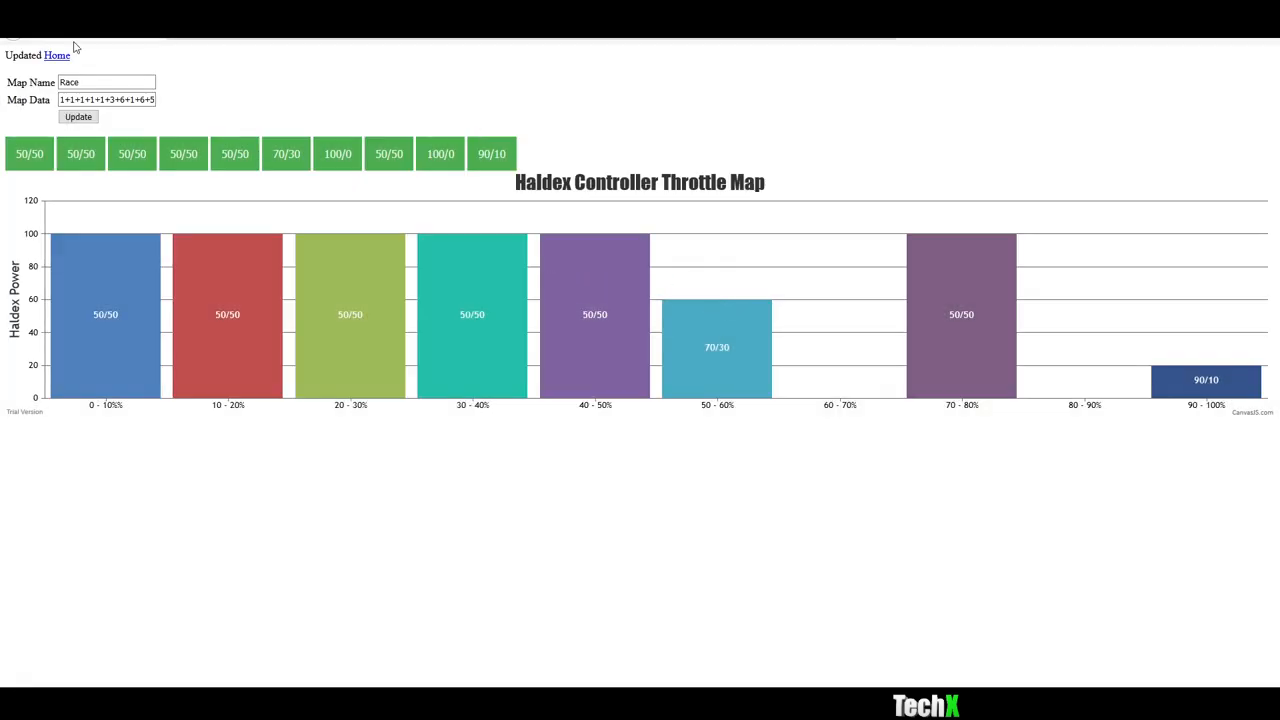
click(56, 56)
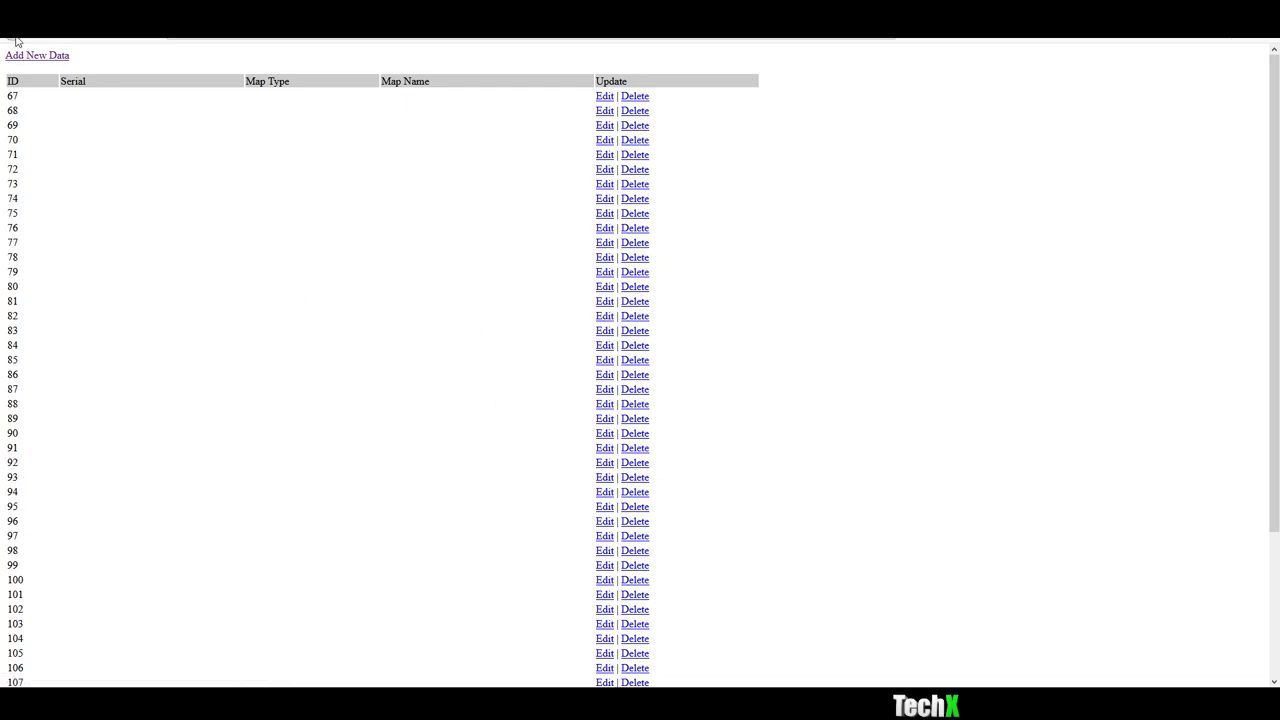
scroll(down, 3)
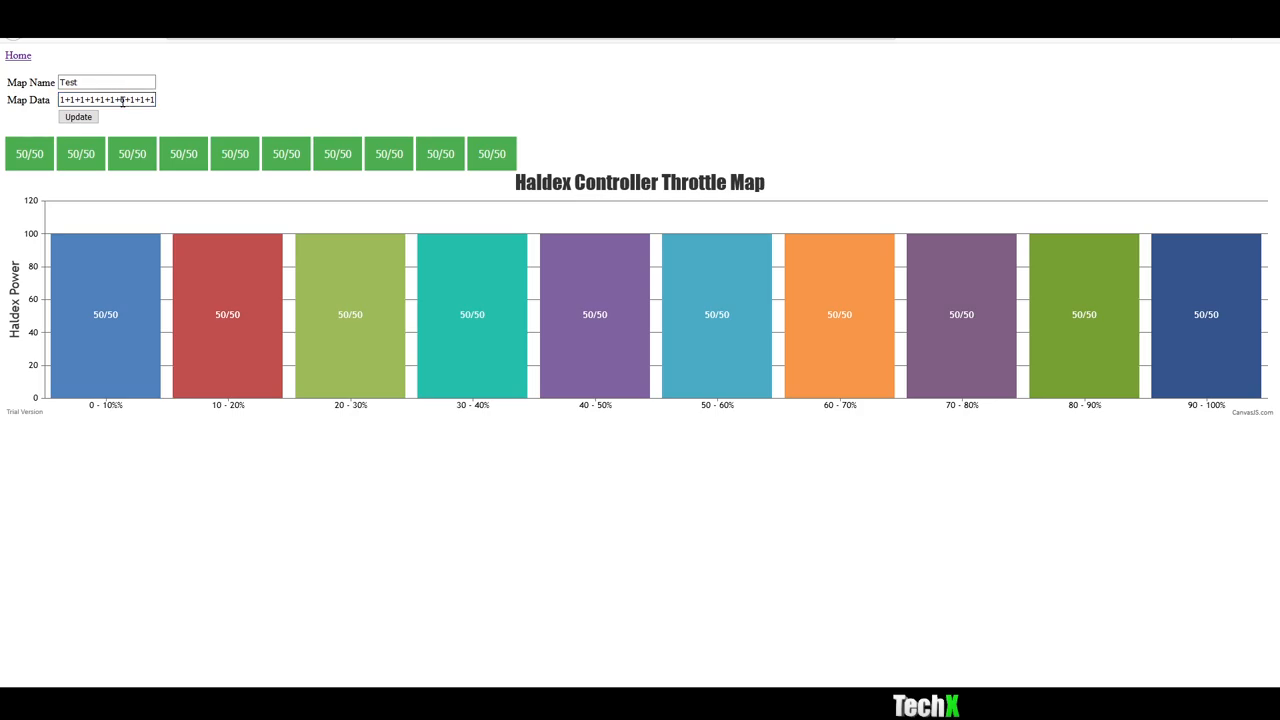
click(78, 116)
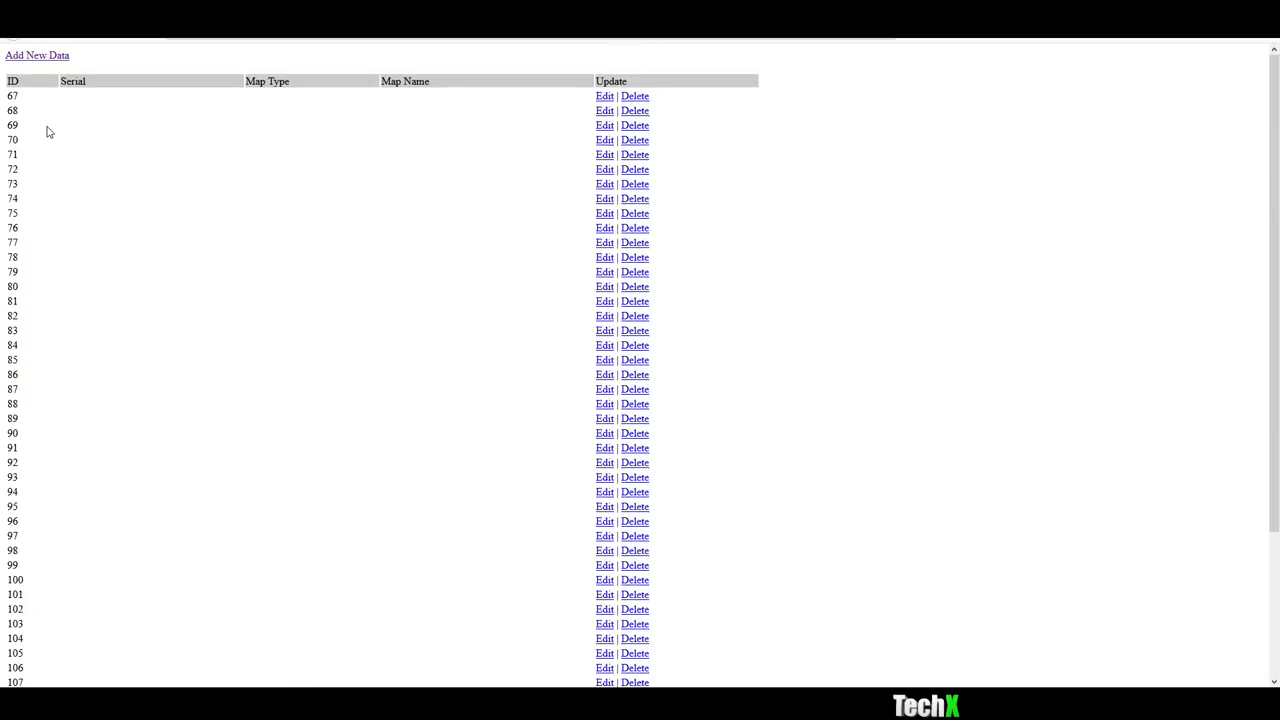
Step: Add a new map entry with serial HDC69, type Map and name Ha
click(36, 56)
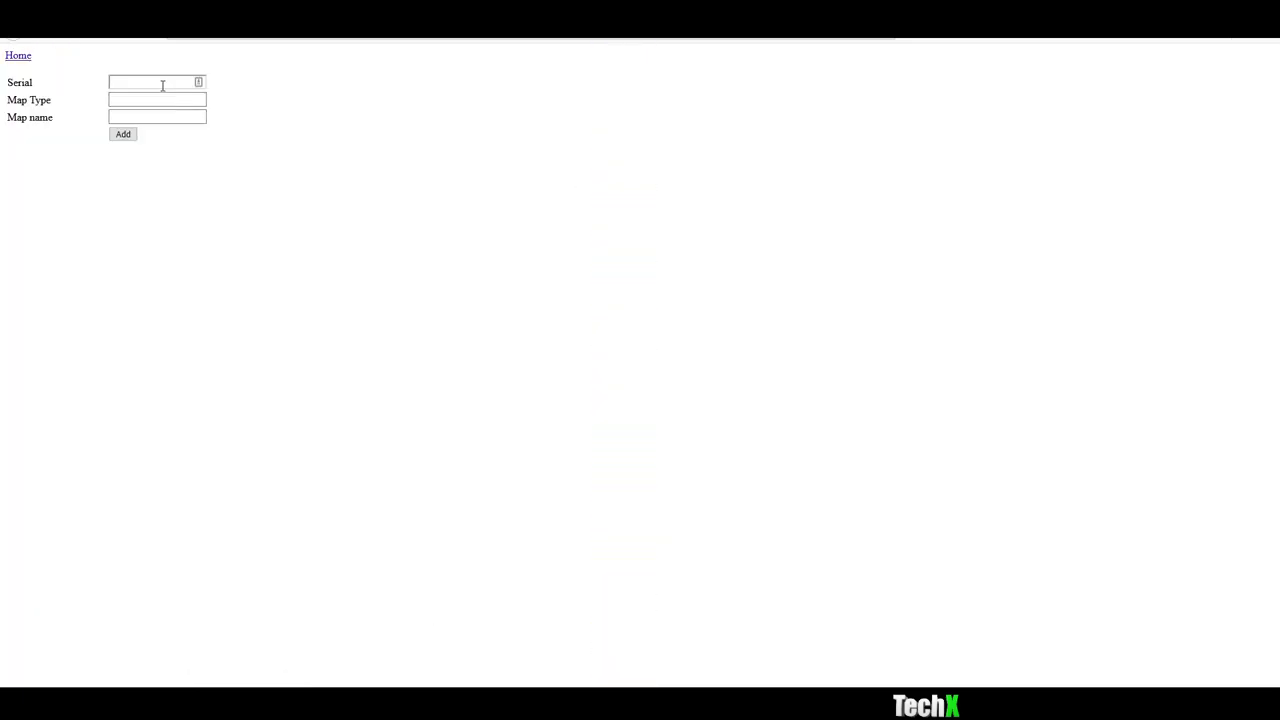
text(HDC)
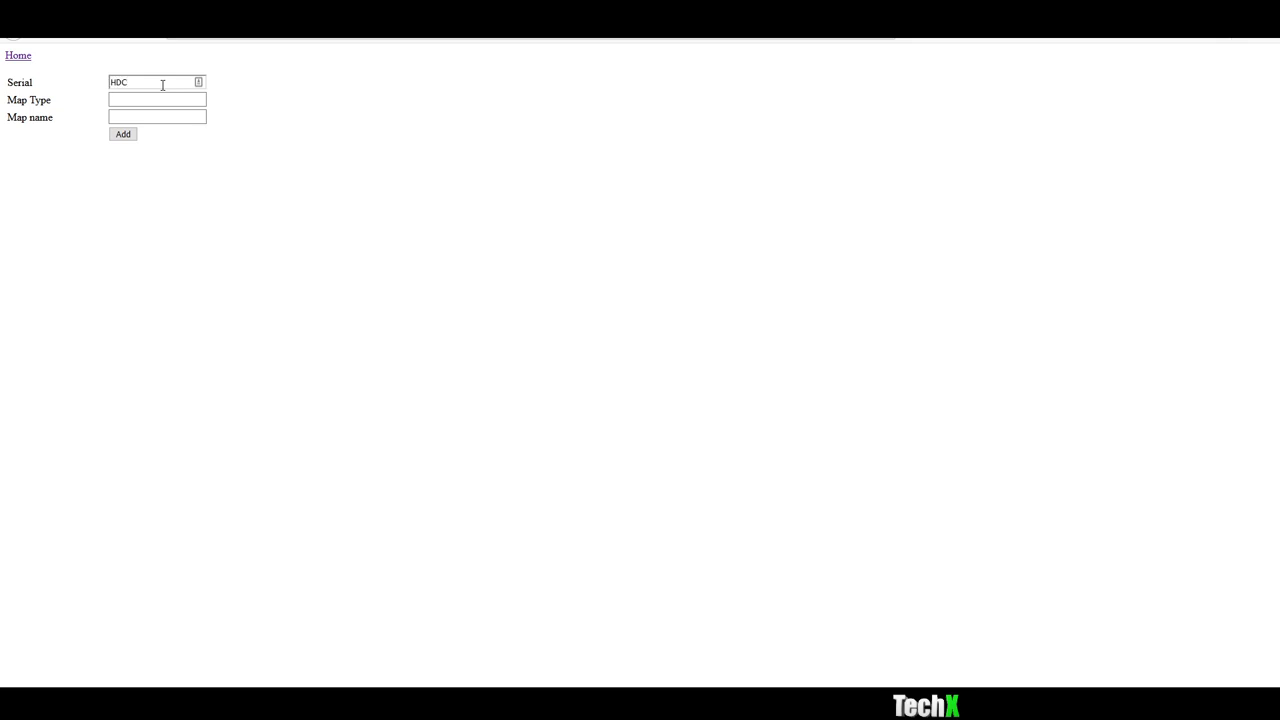
text(69)
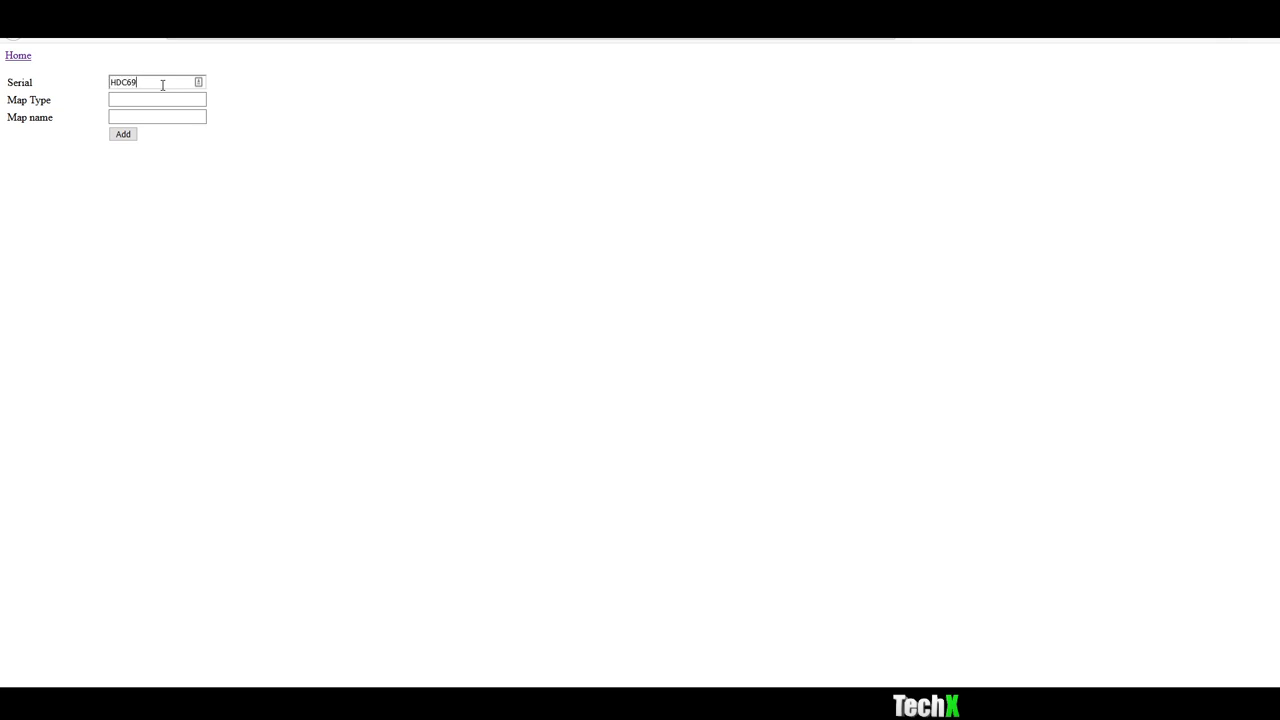
click(156, 100)
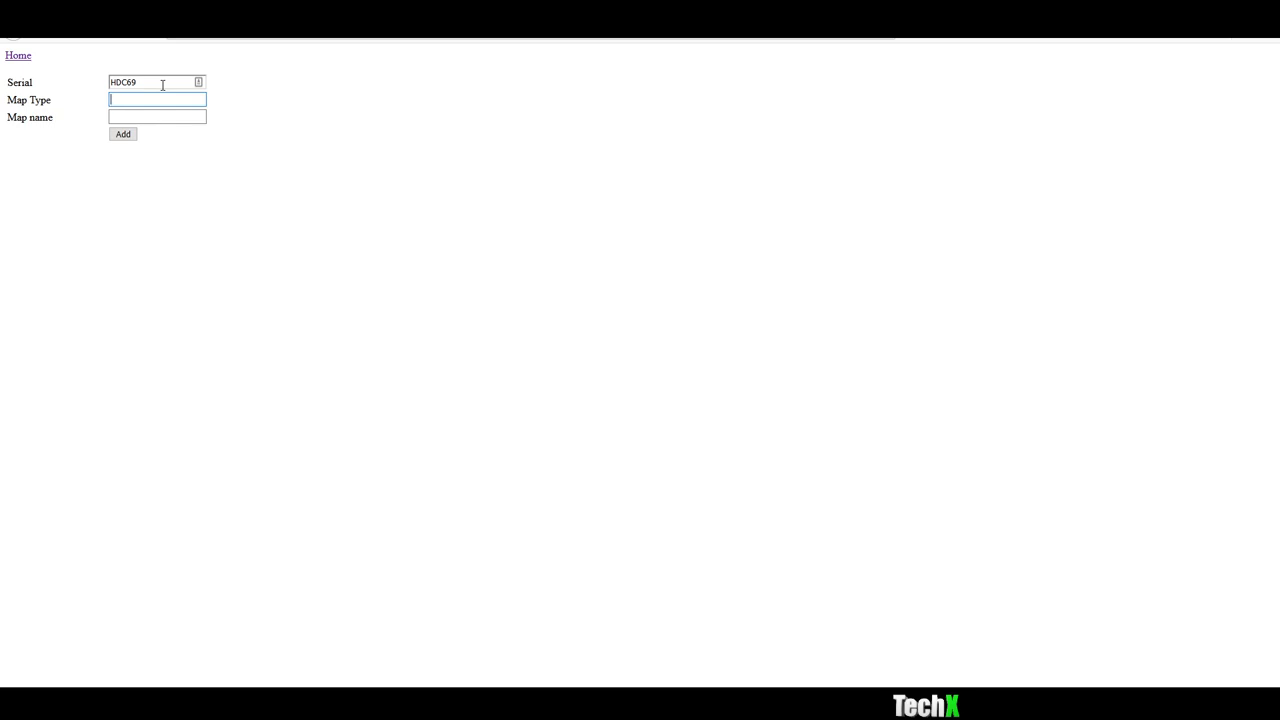
text(Map)
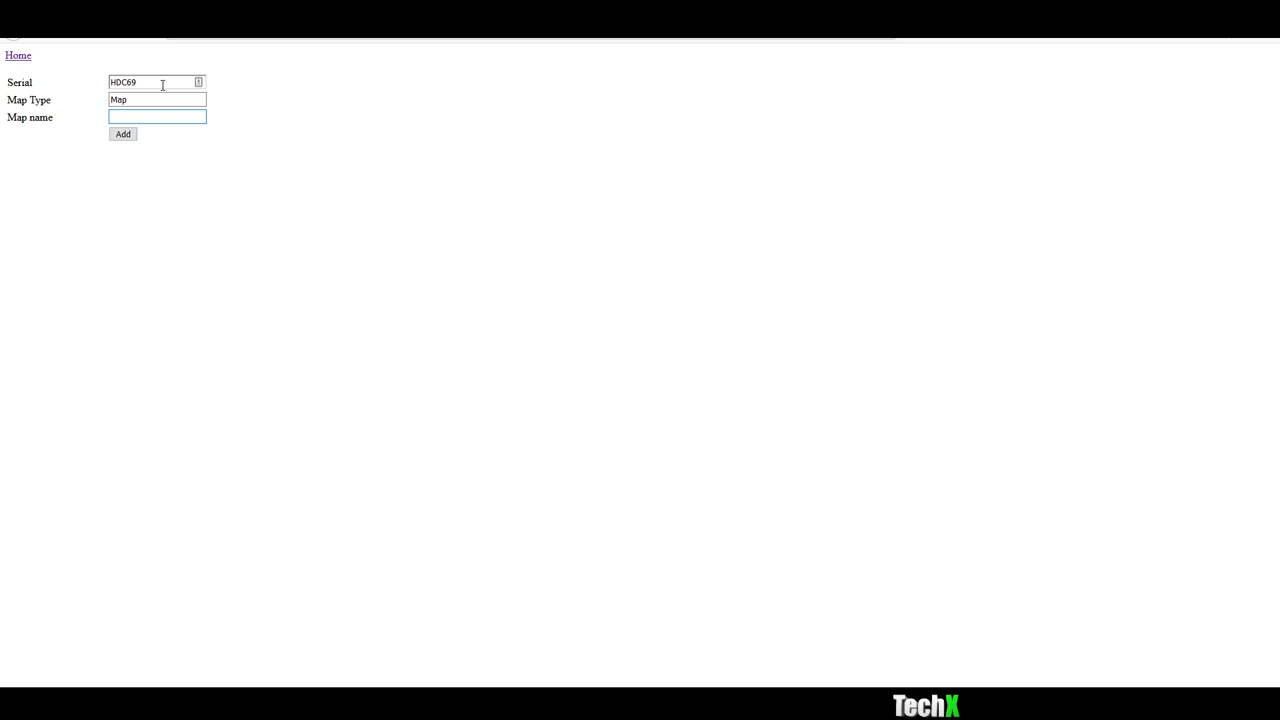
text(Ha)
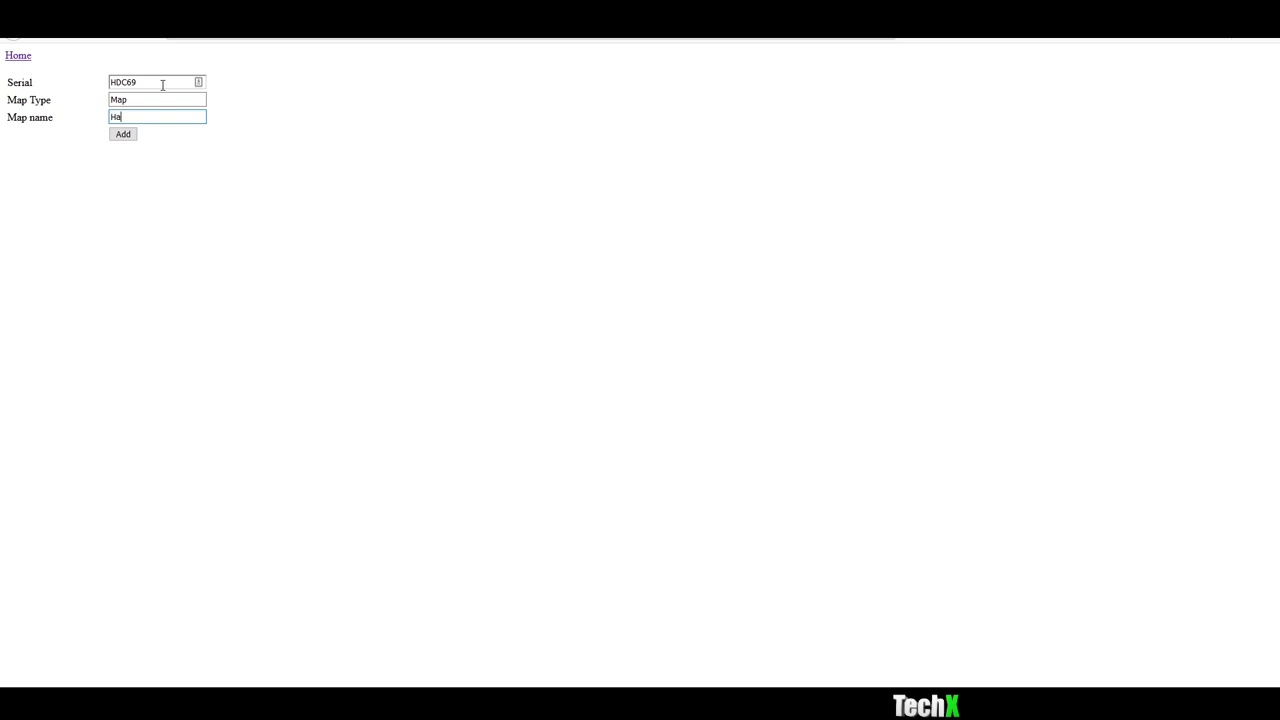
click(122, 134)
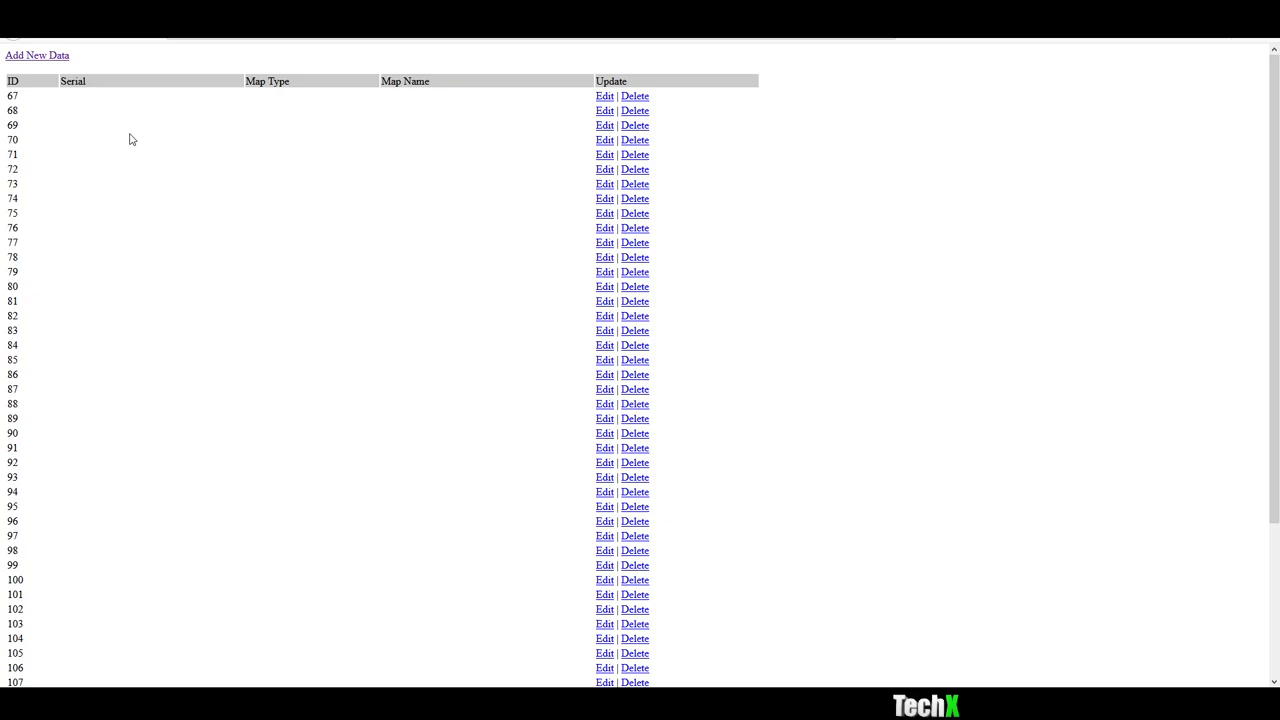
Step: Edit the Ha map: 0–10% zone 60/40, 10–20% and 30–40% zones 80/20
scroll(down, 3)
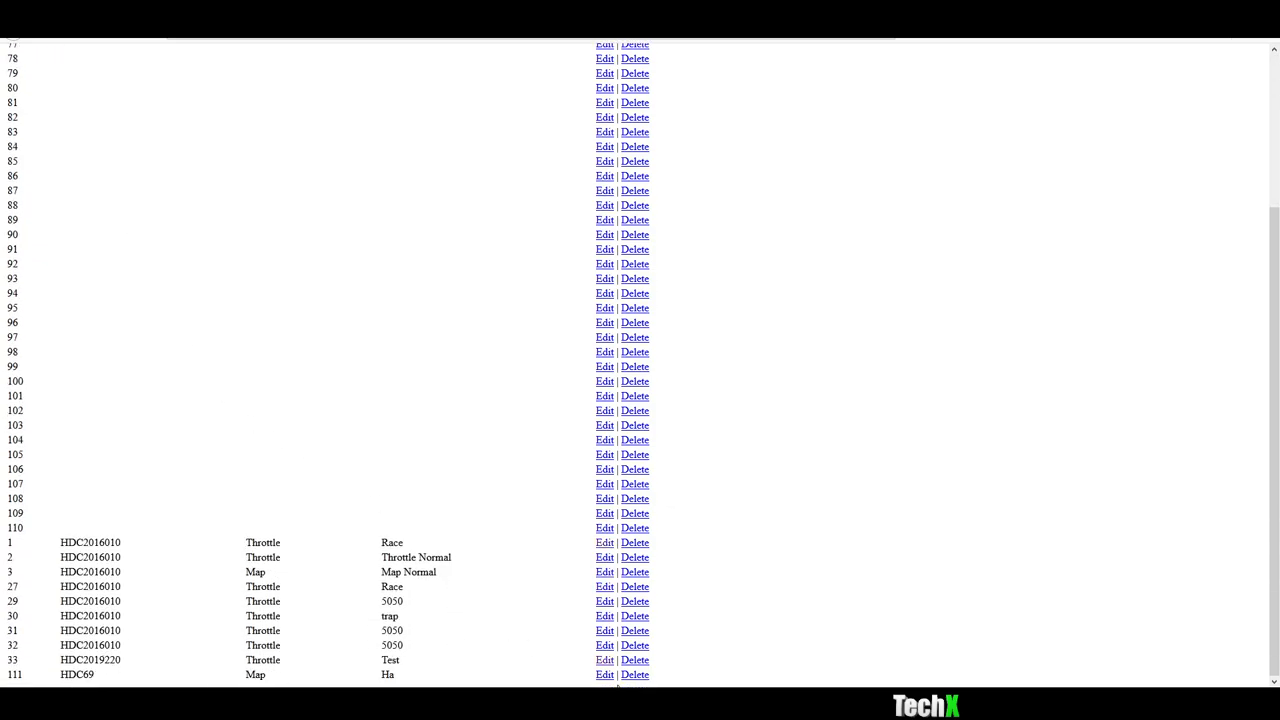
click(604, 674)
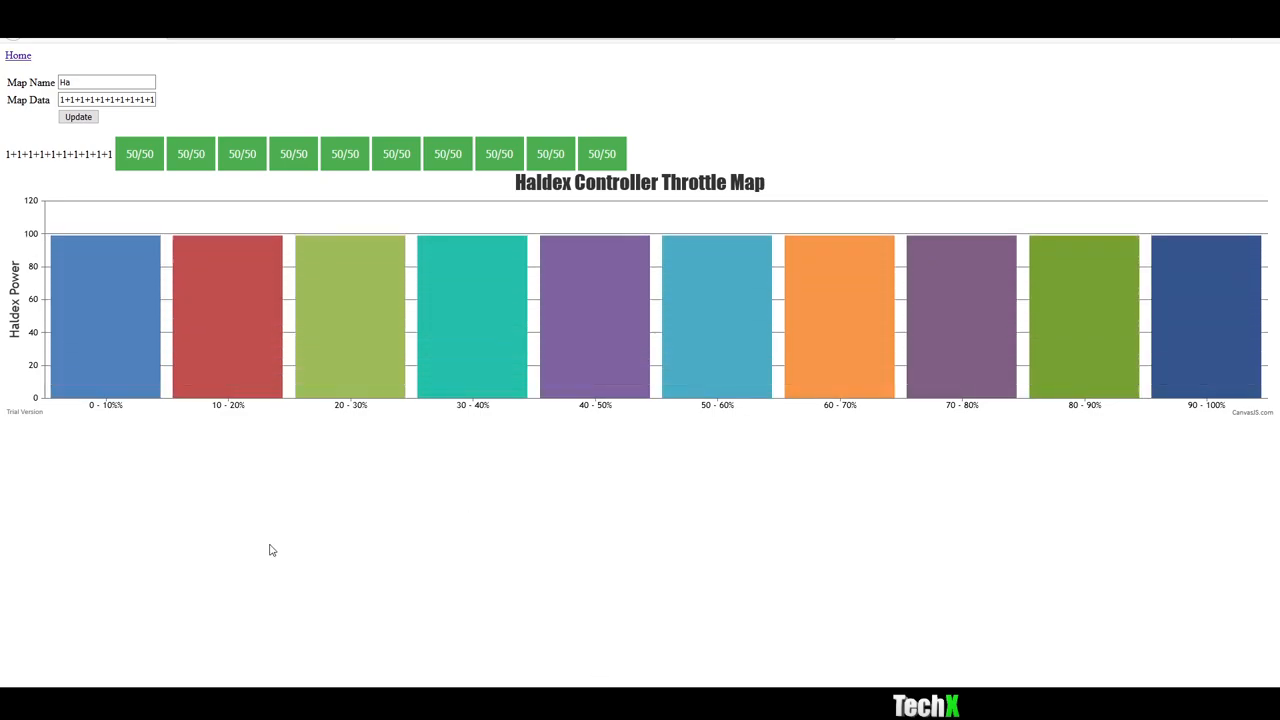
click(140, 152)
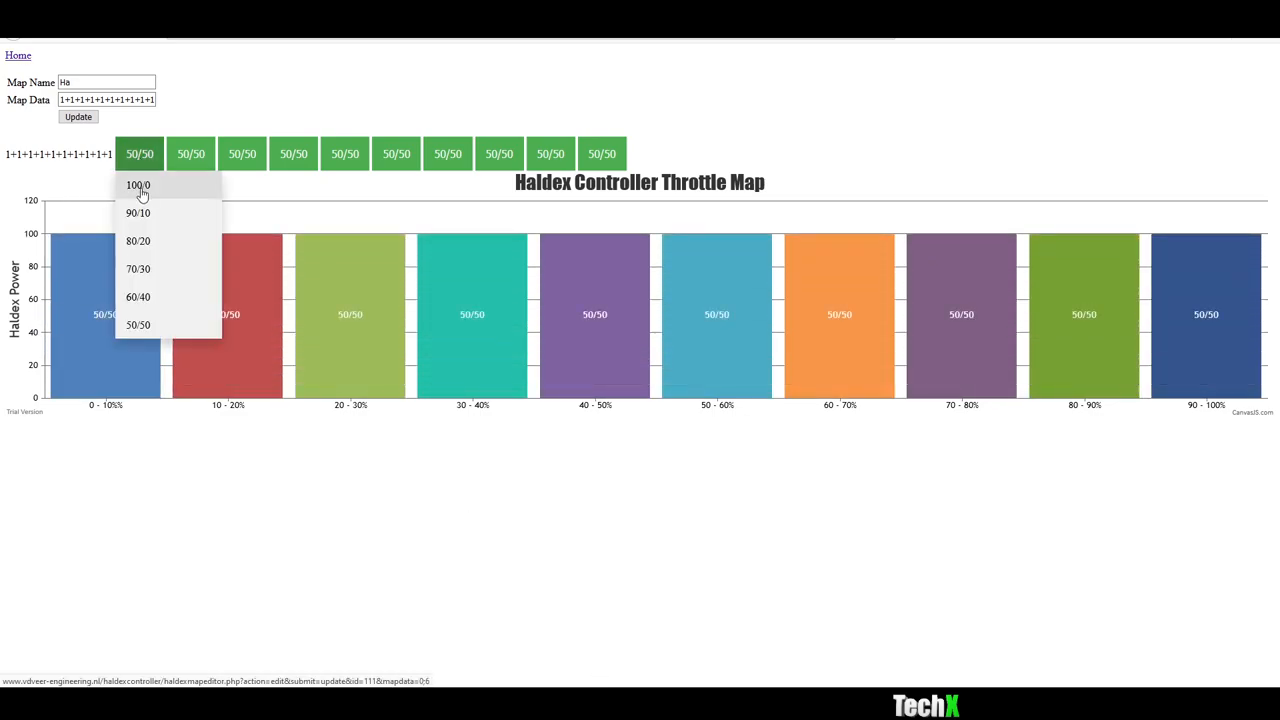
click(138, 184)
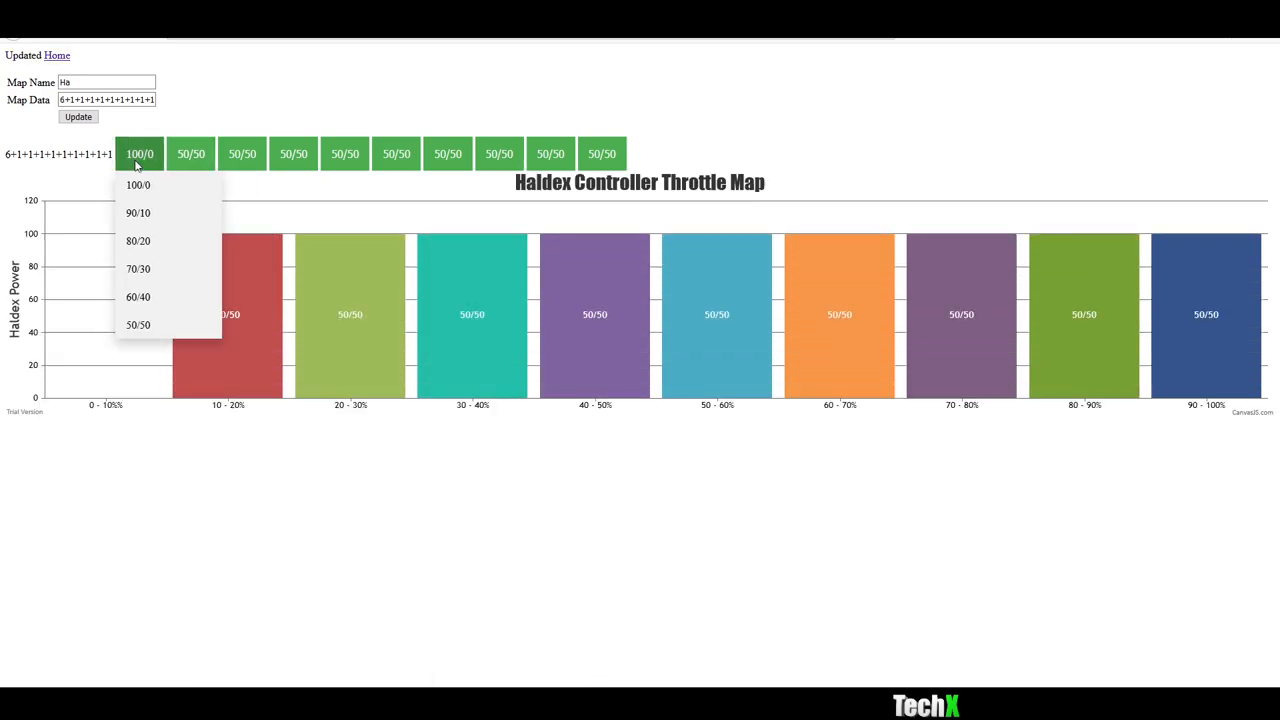
click(138, 296)
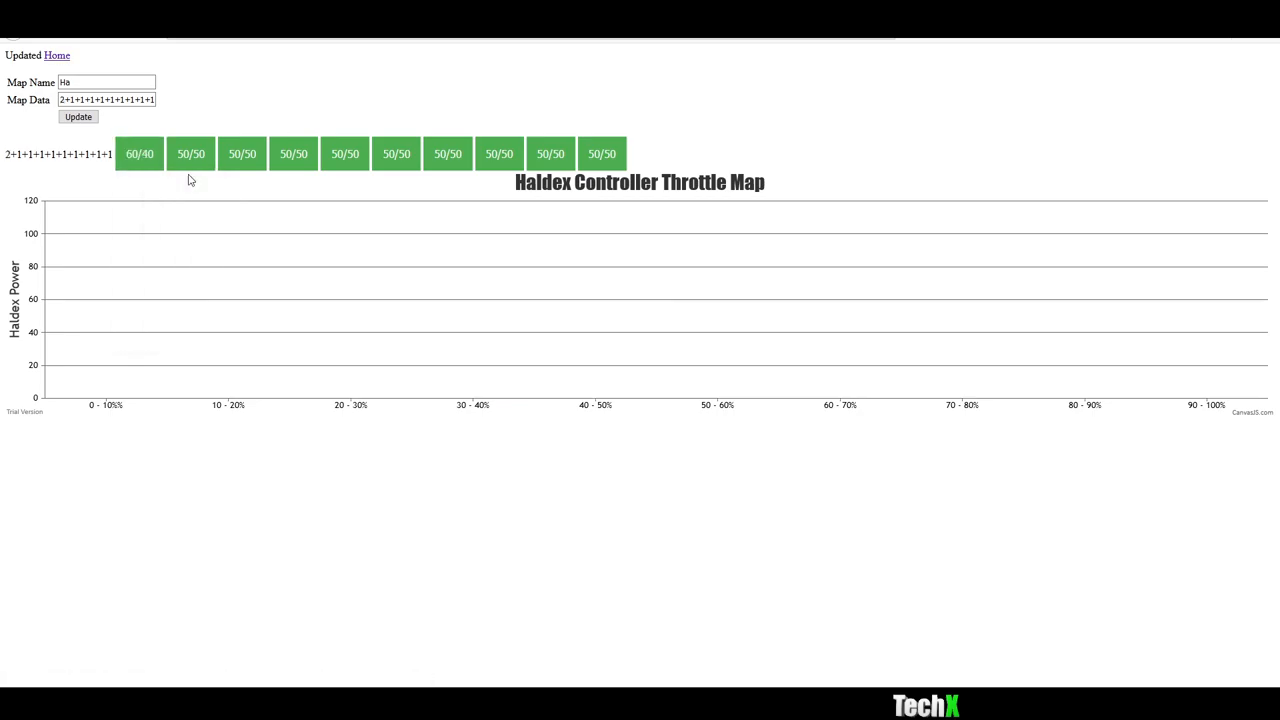
click(190, 152)
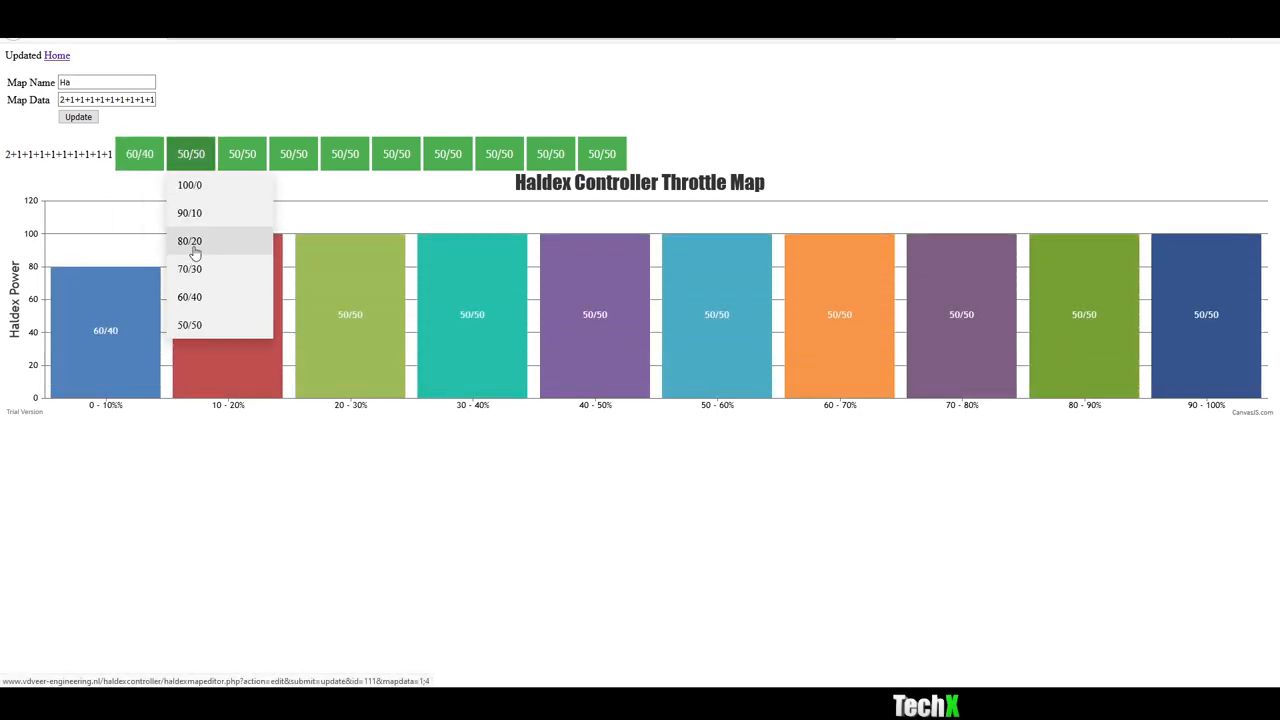
click(188, 240)
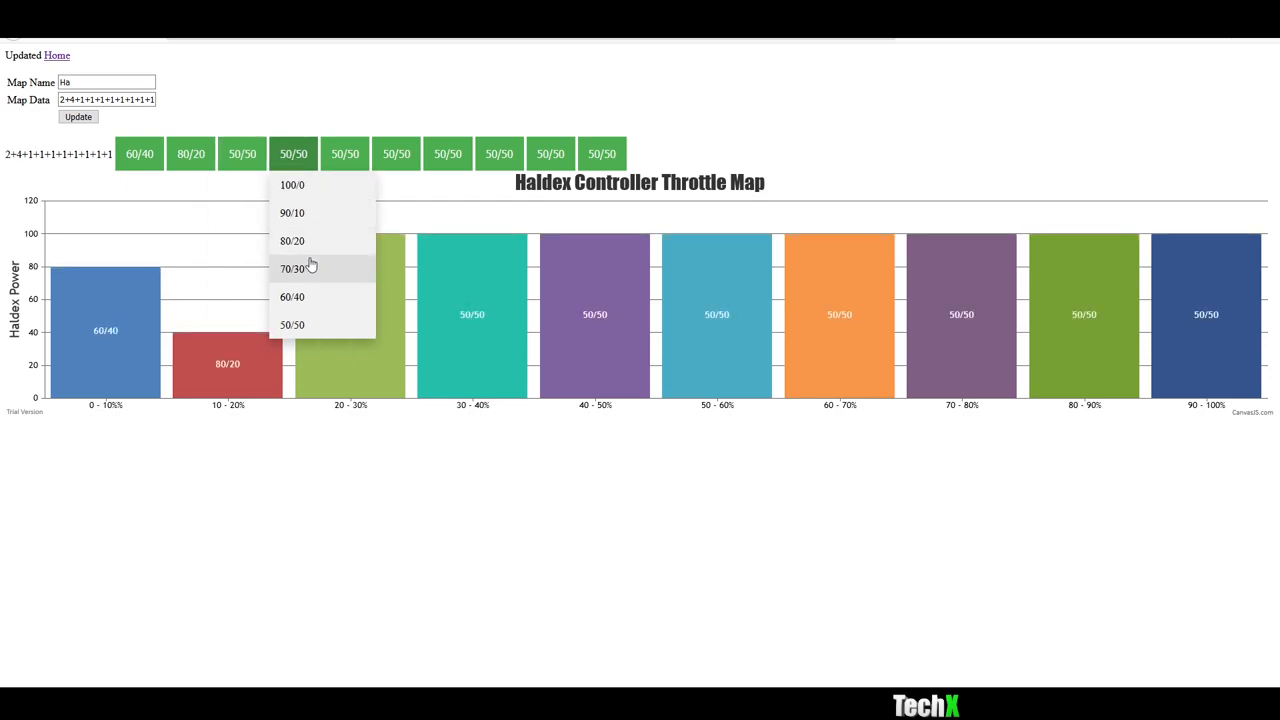
click(292, 240)
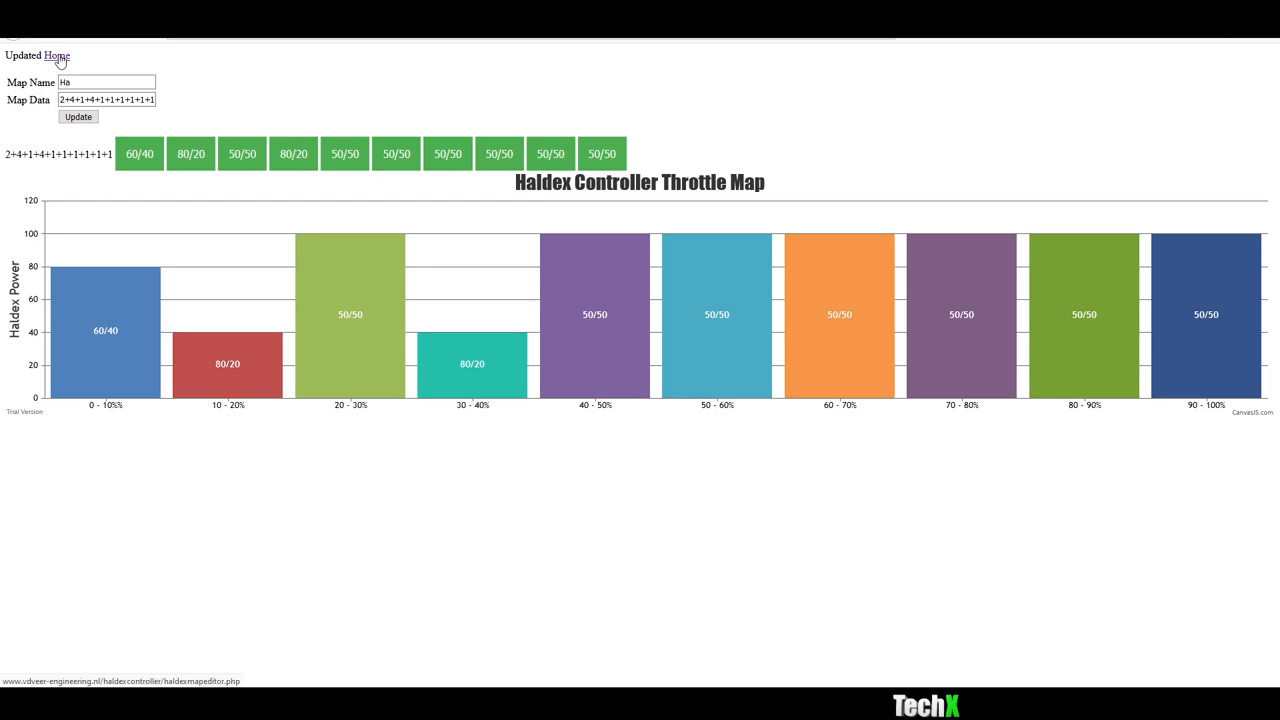
Step: Return to the map list via Home, where the HDC69 Ha entry appears last
click(56, 56)
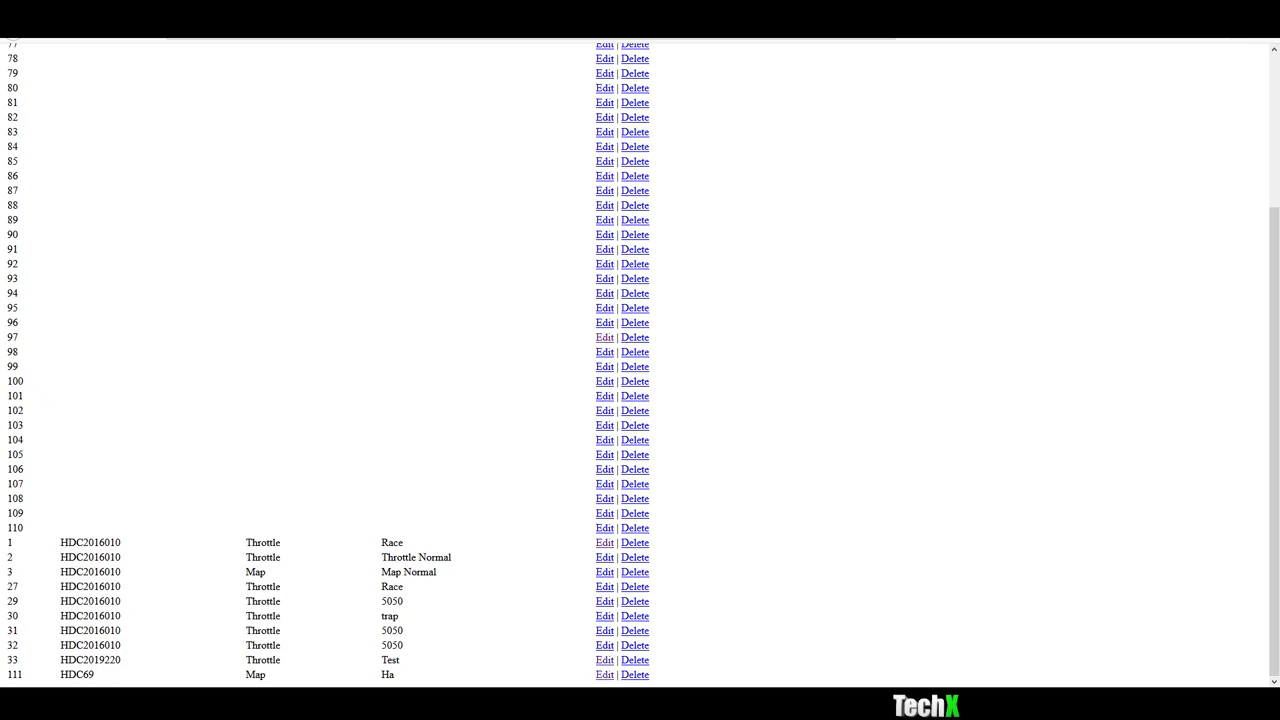
mouse_move(866, 244)
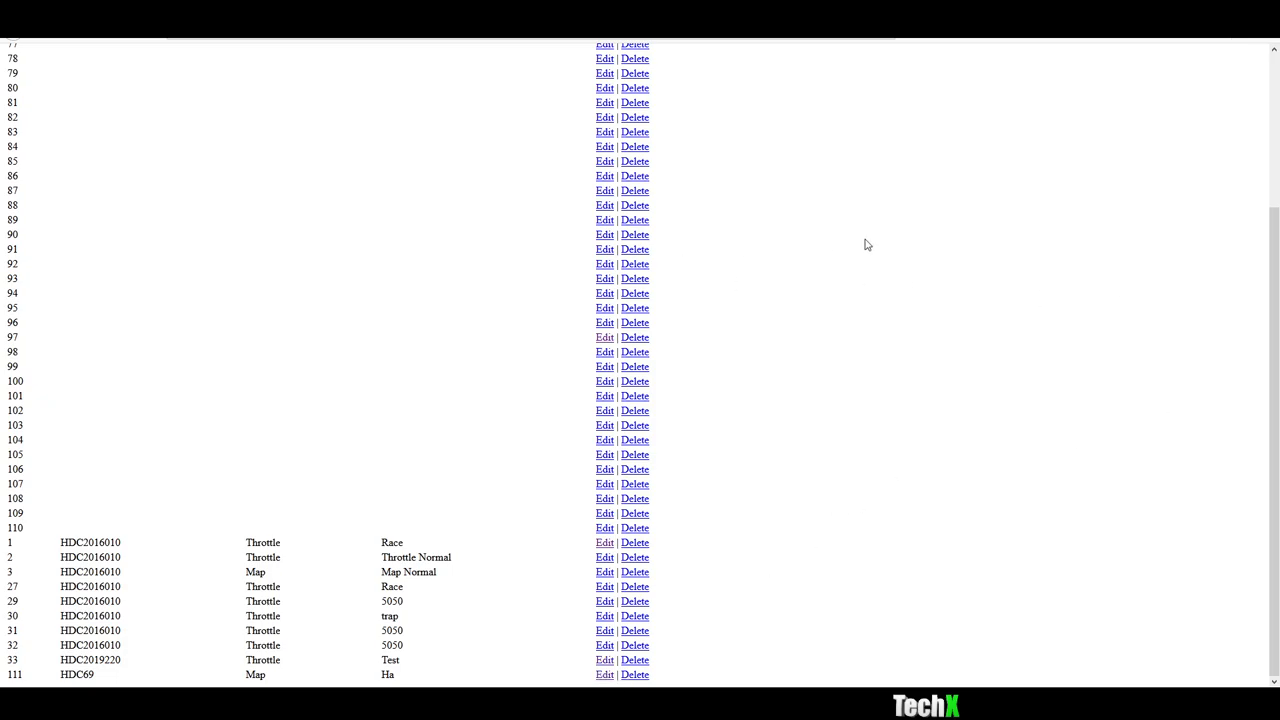